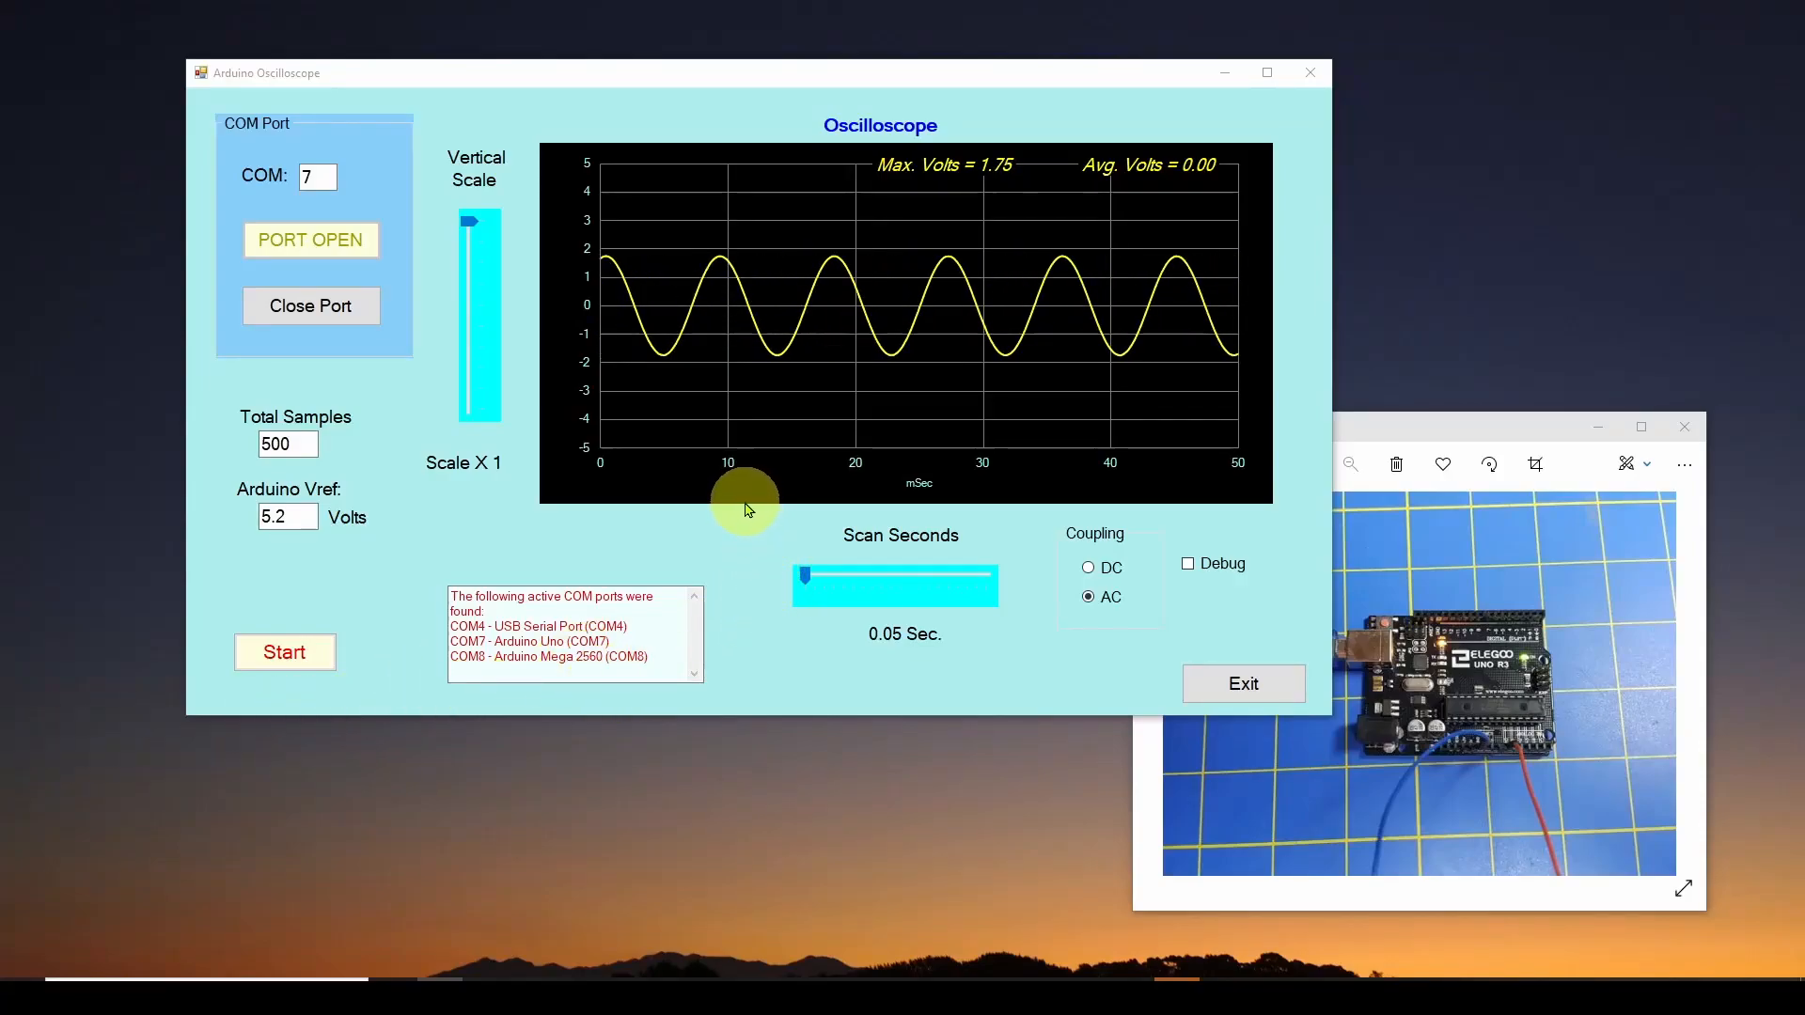
mouse_move(921, 338)
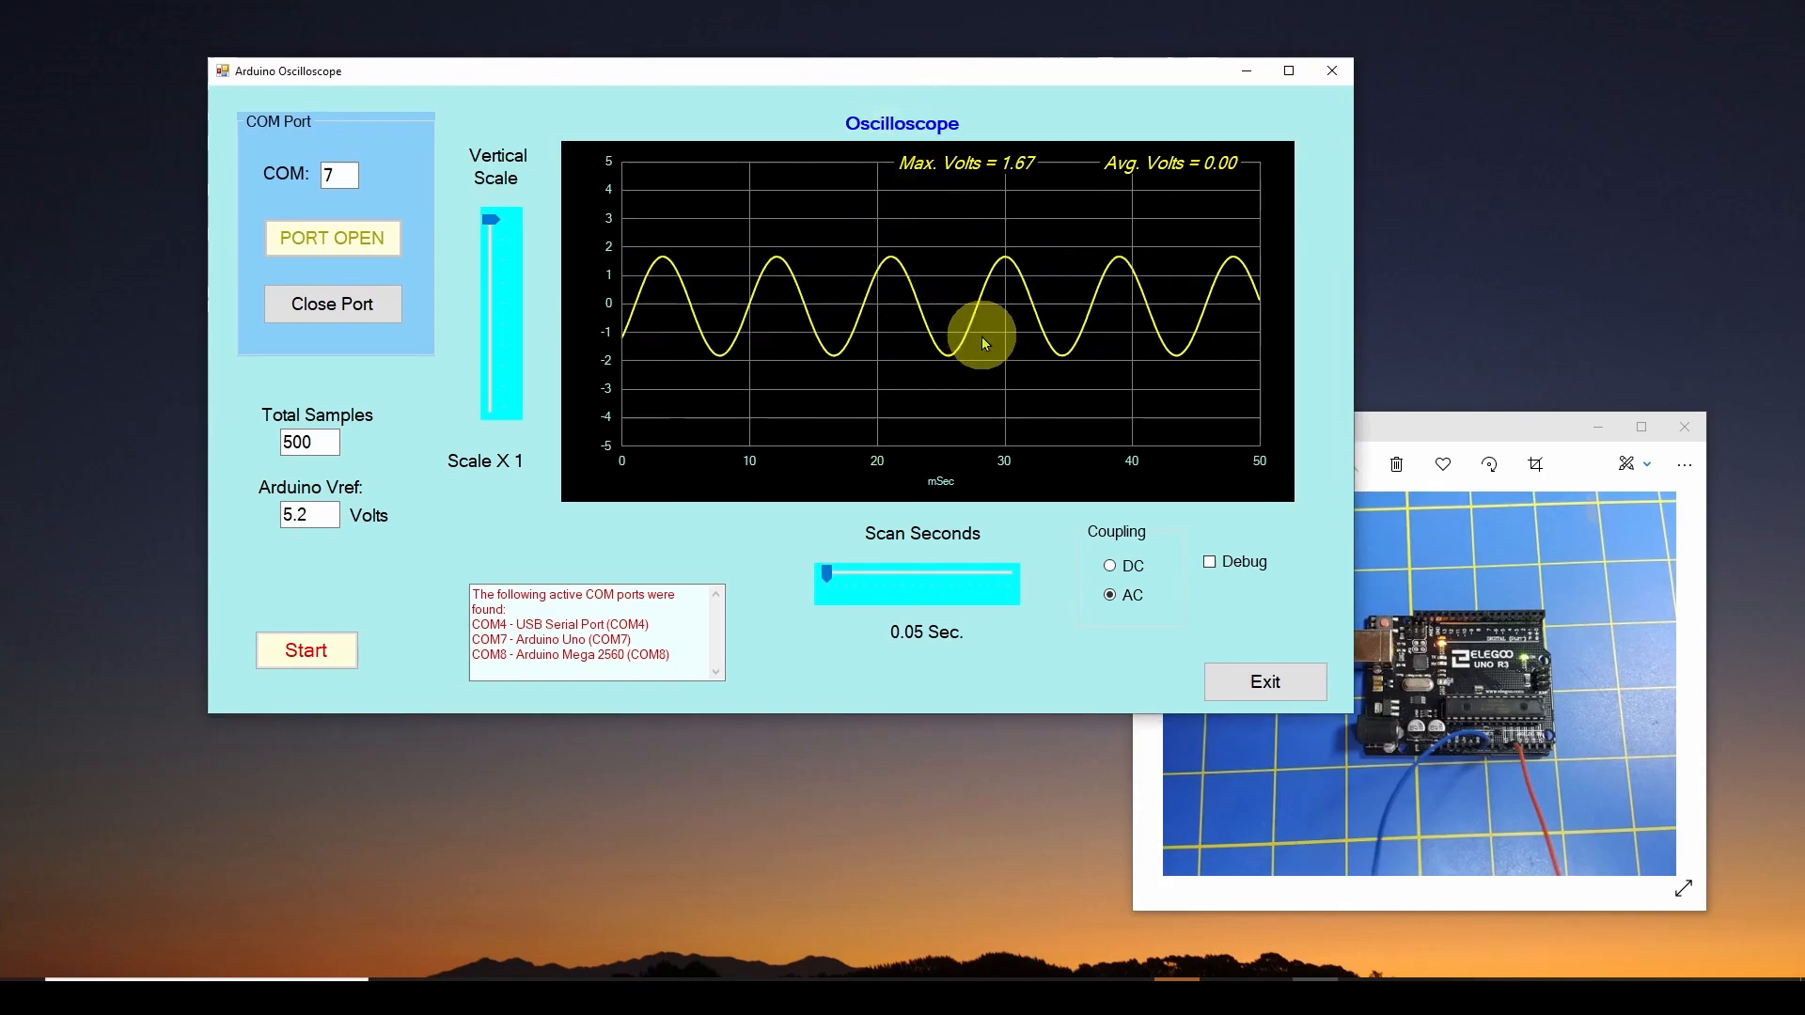
mouse_move(1405, 378)
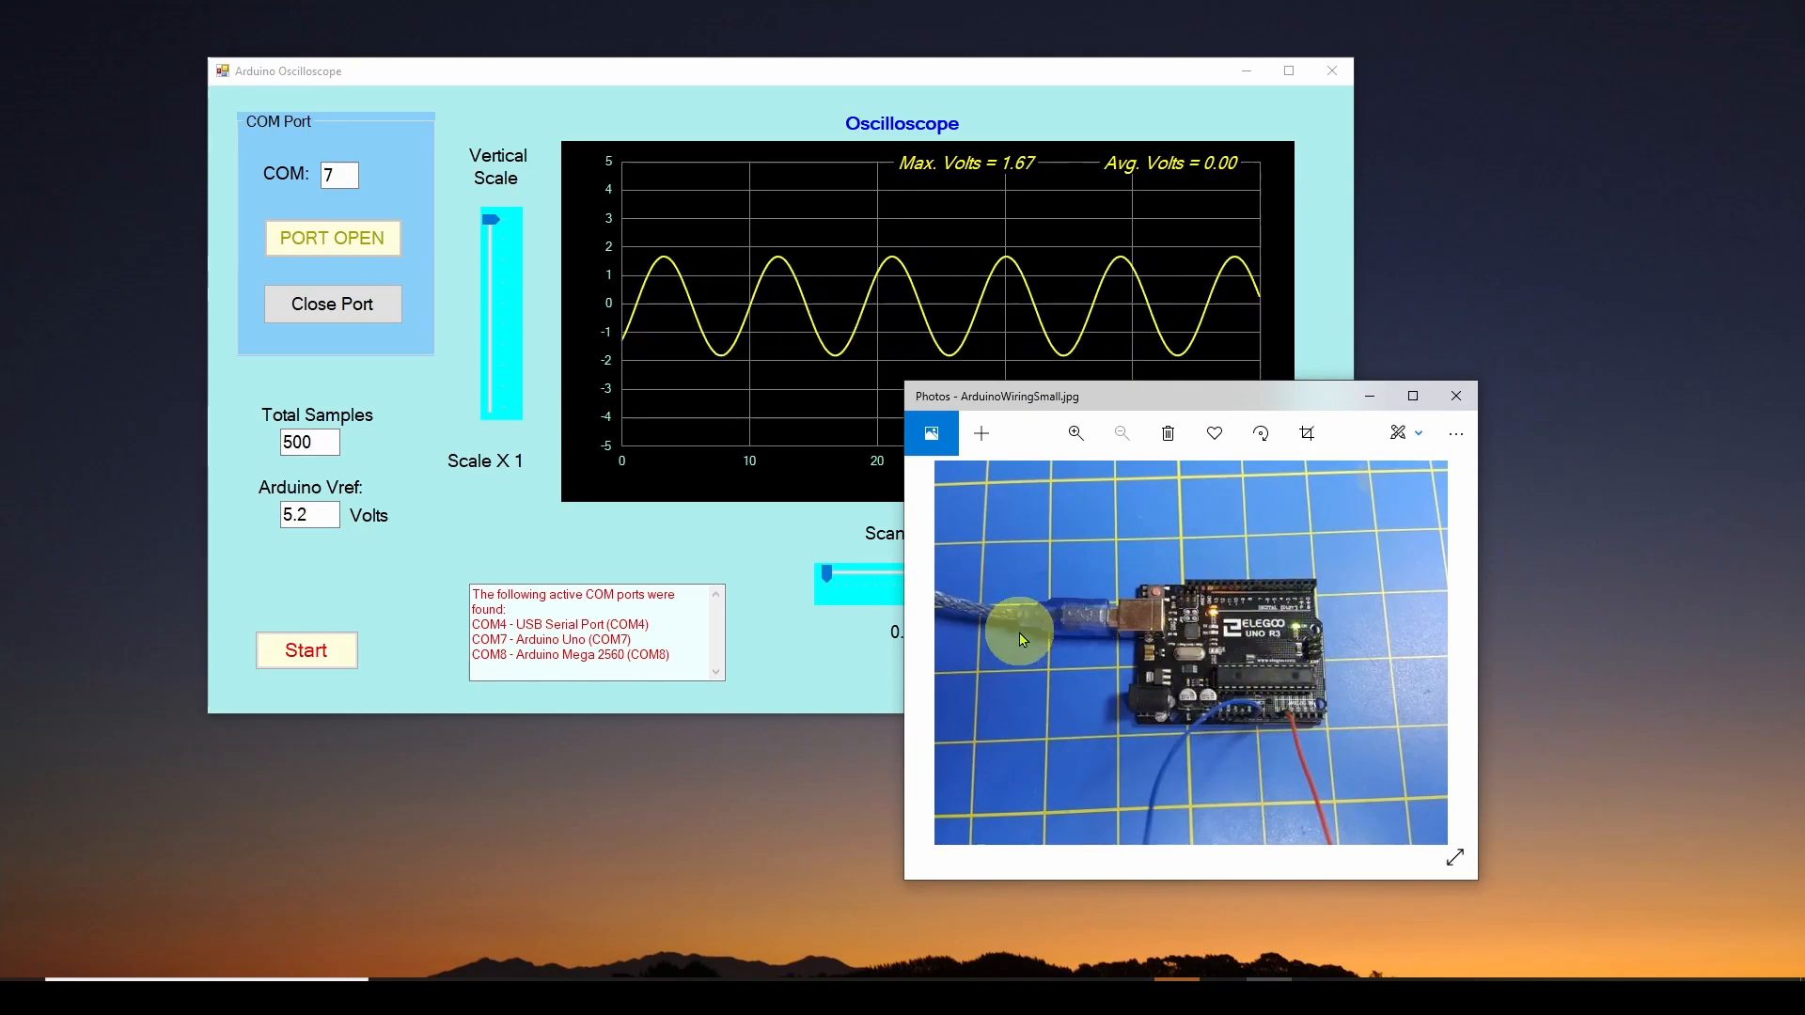
mouse_move(1099, 627)
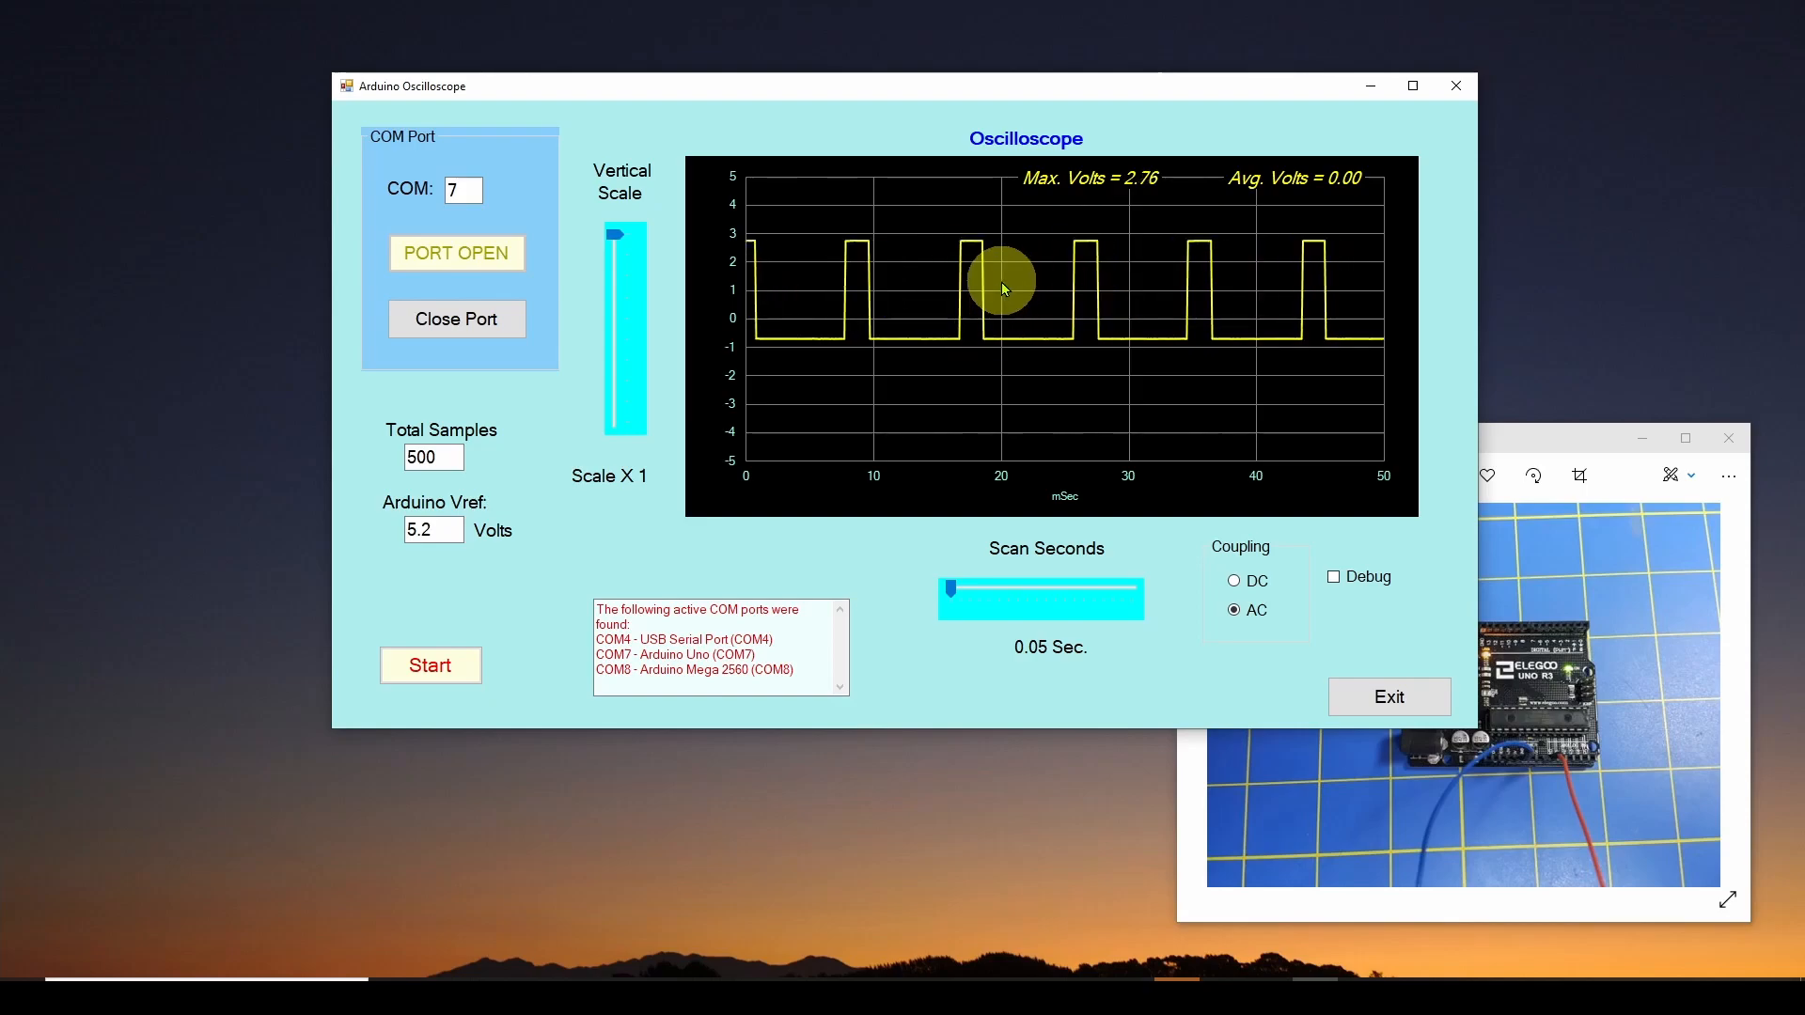
mouse_move(1045, 299)
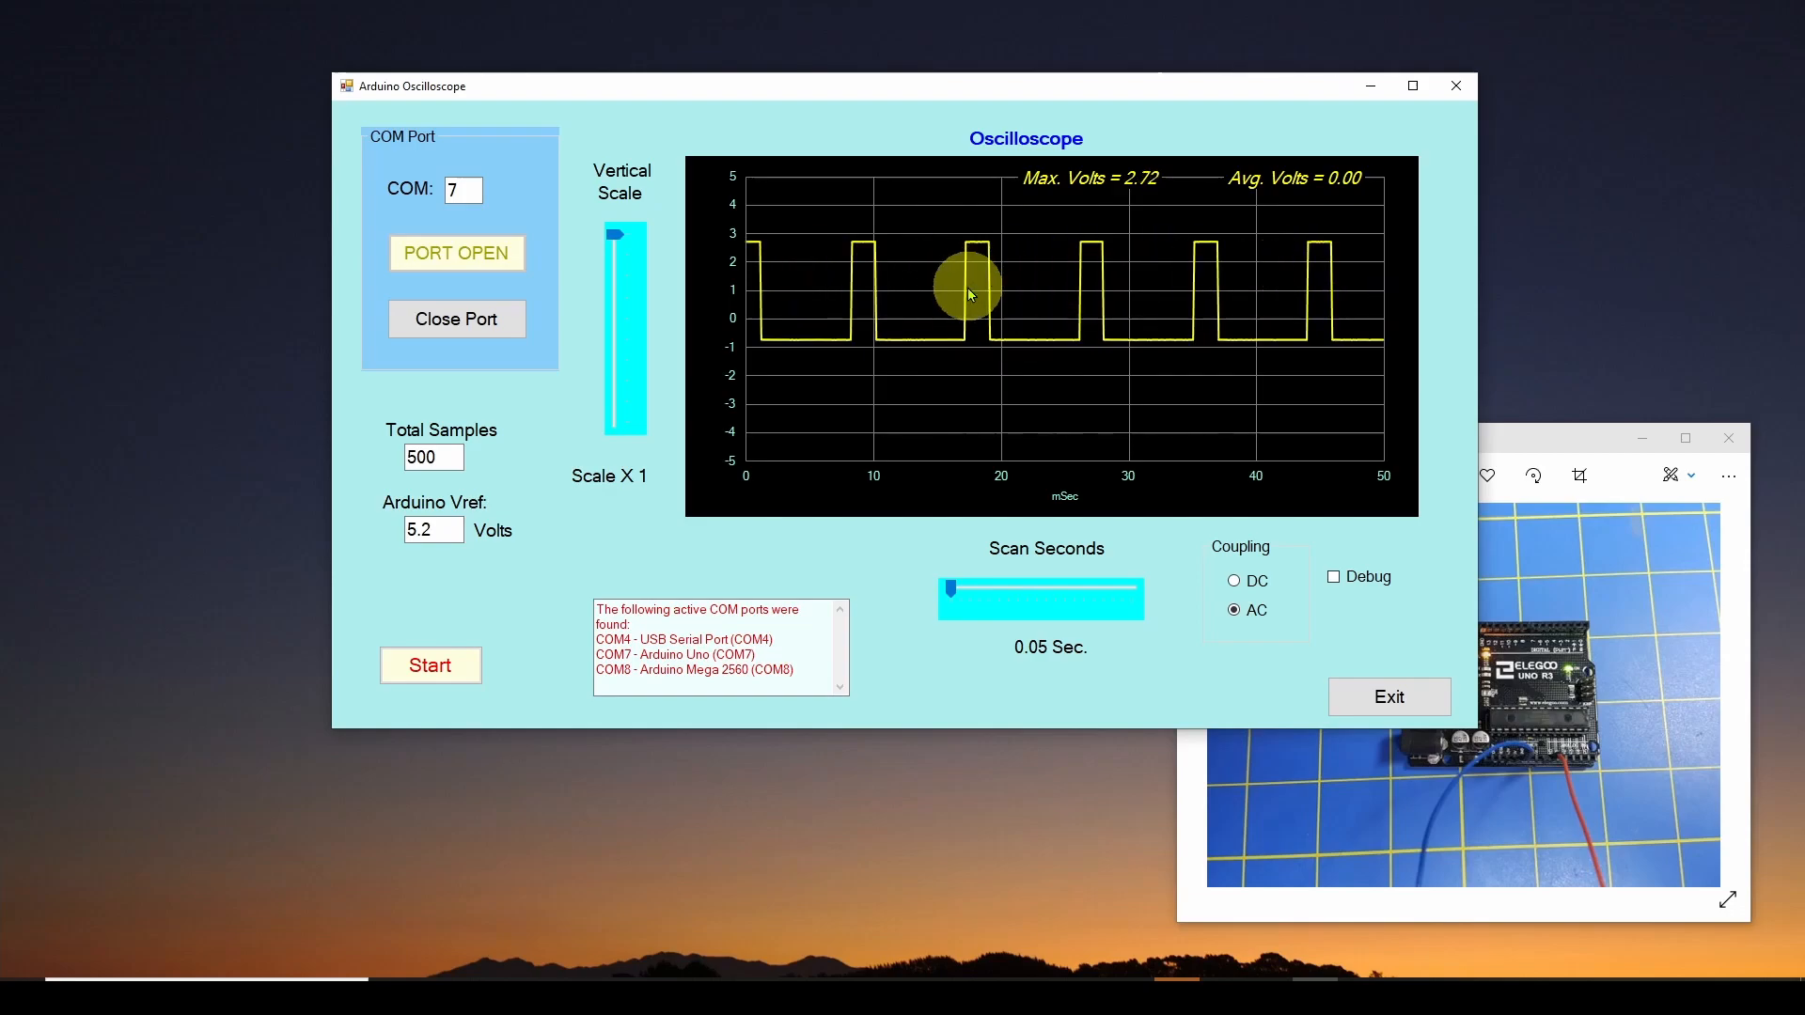
mouse_move(1007, 314)
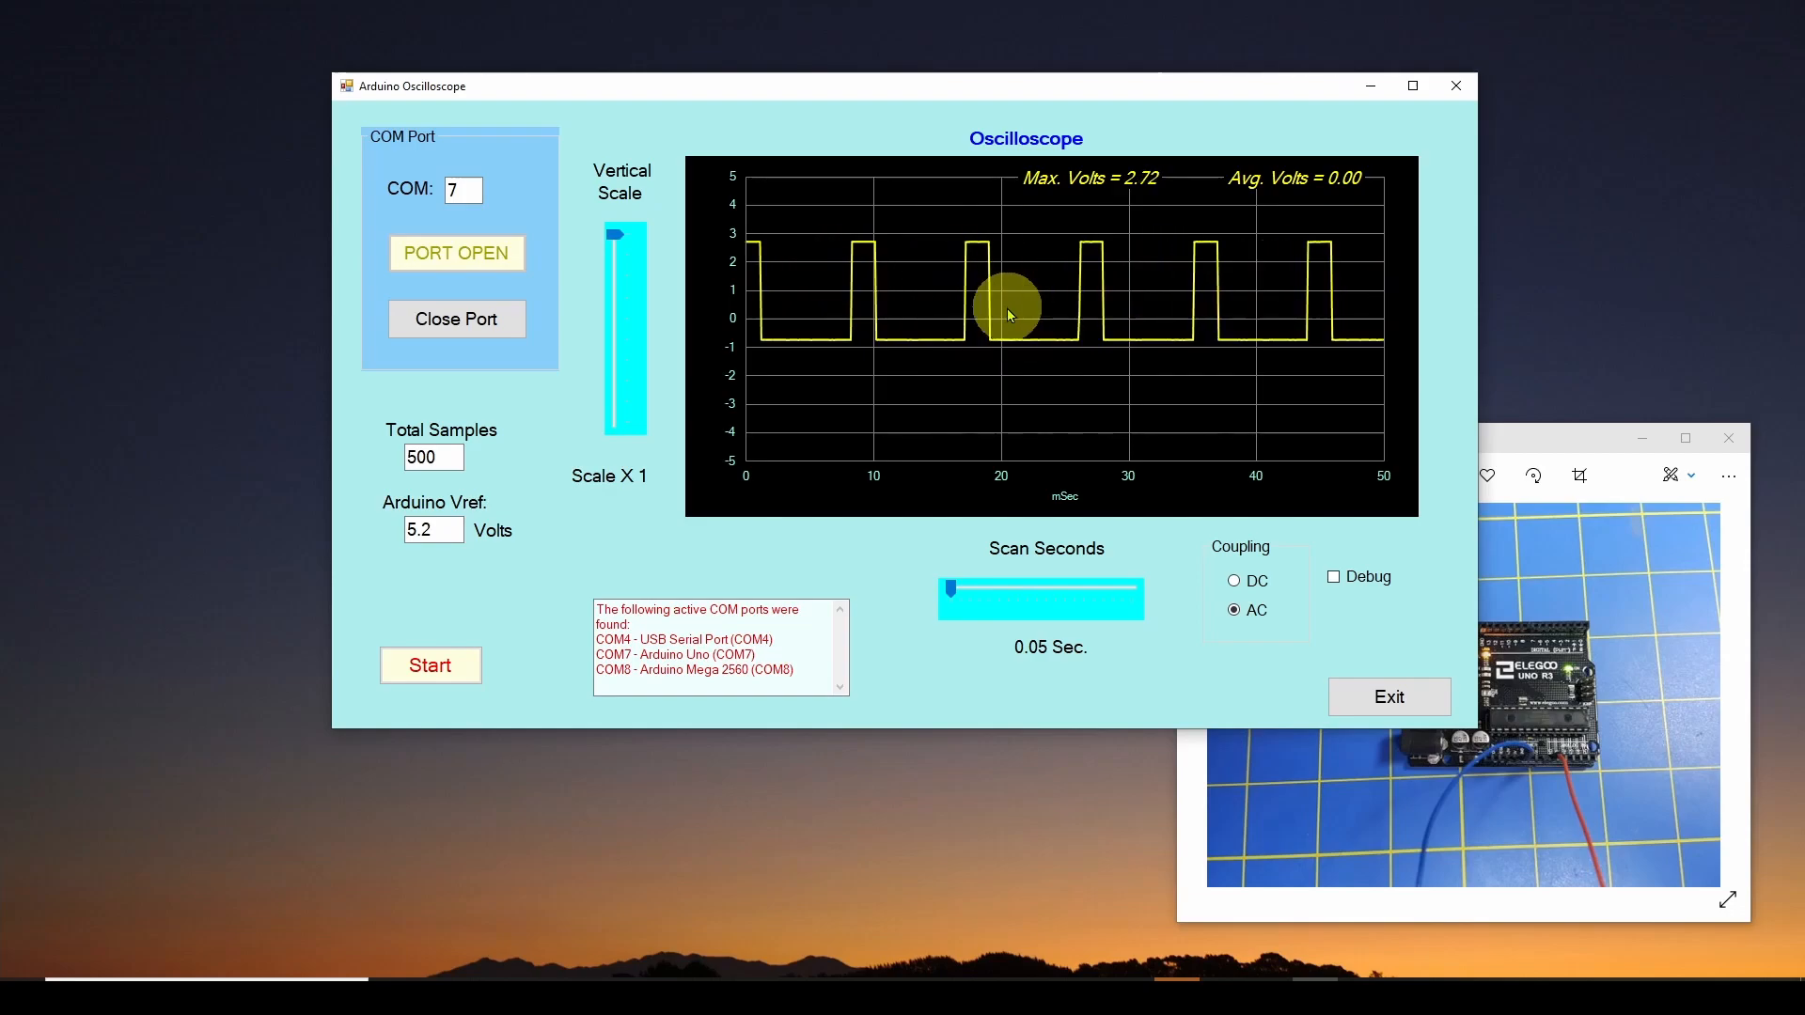
mouse_move(1064, 92)
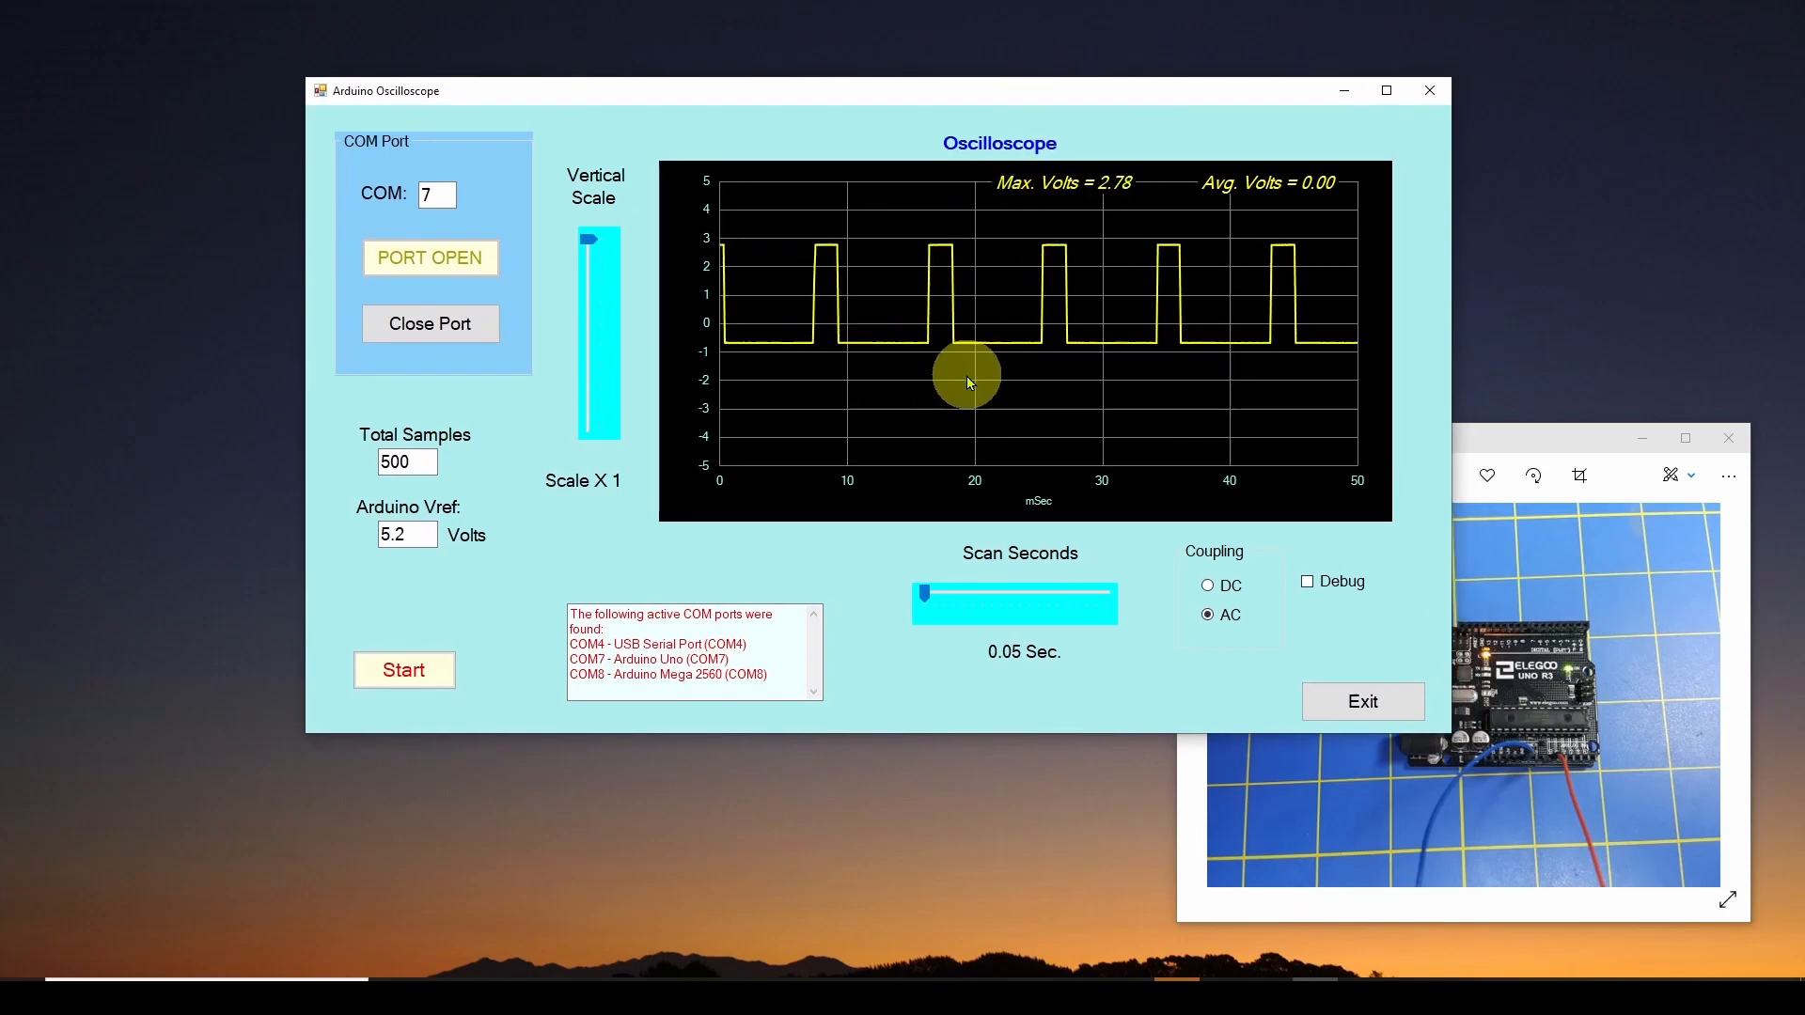
mouse_move(1045, 348)
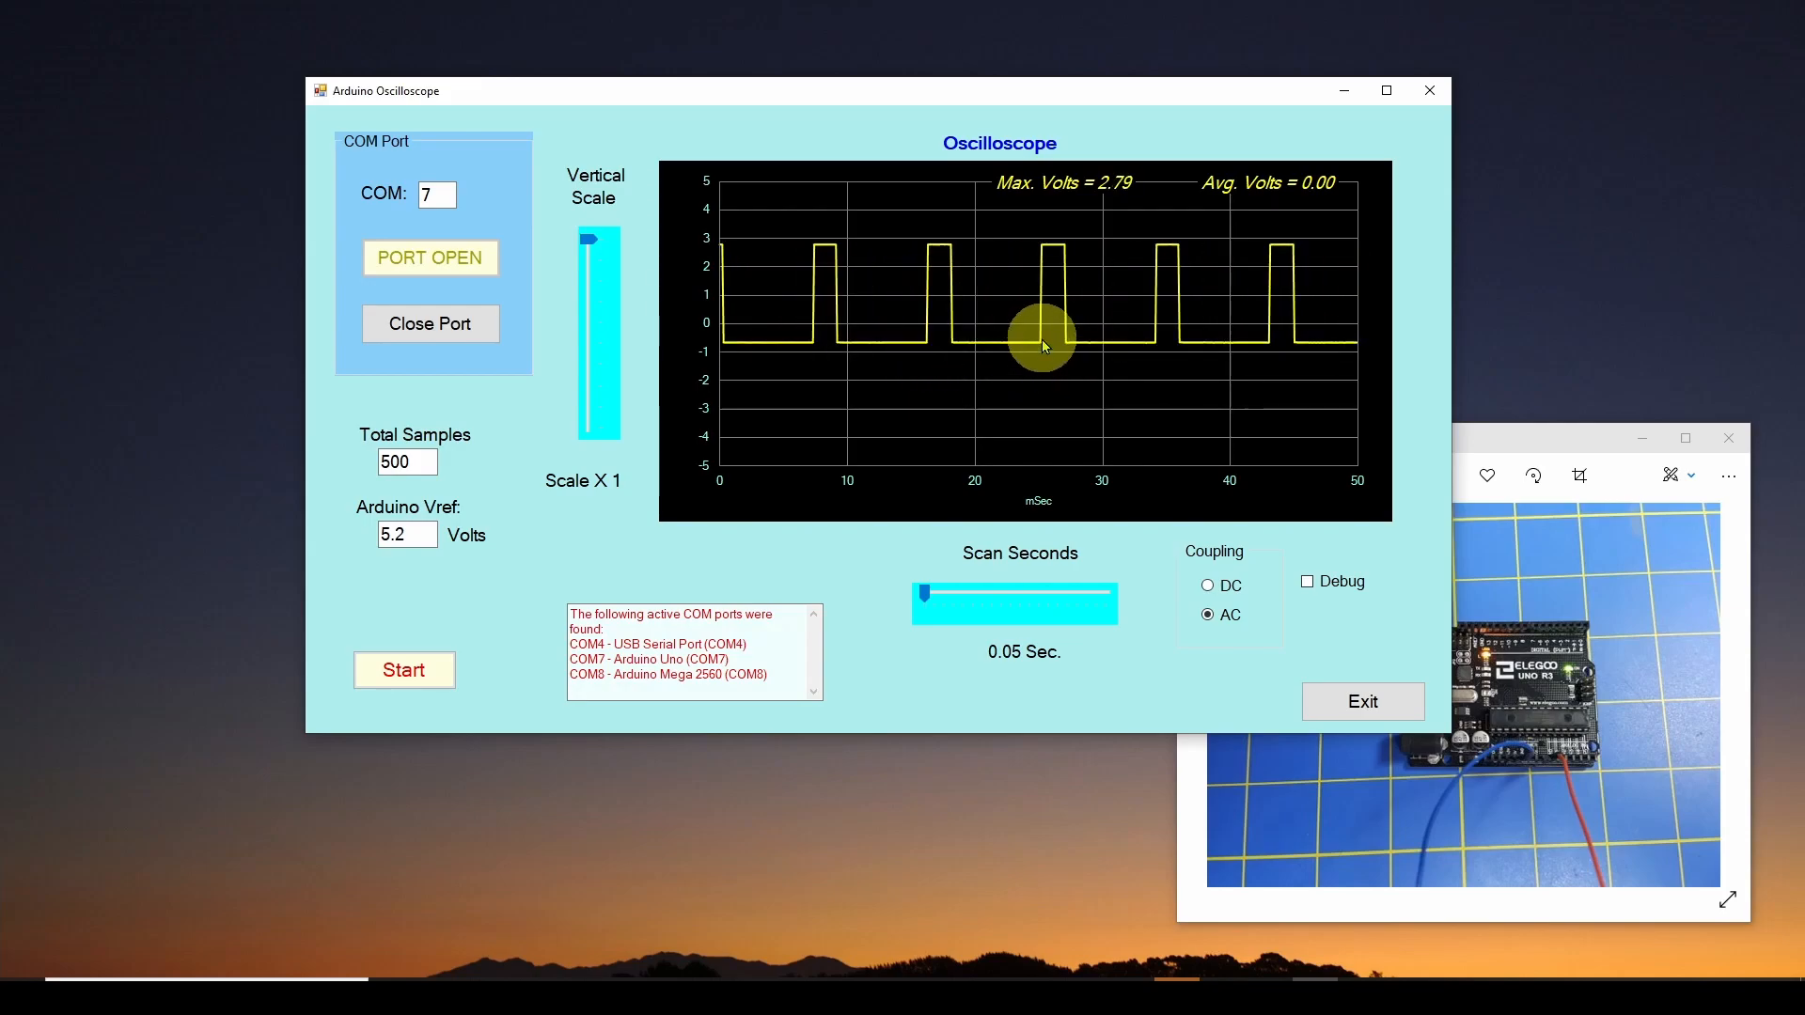
mouse_move(968, 318)
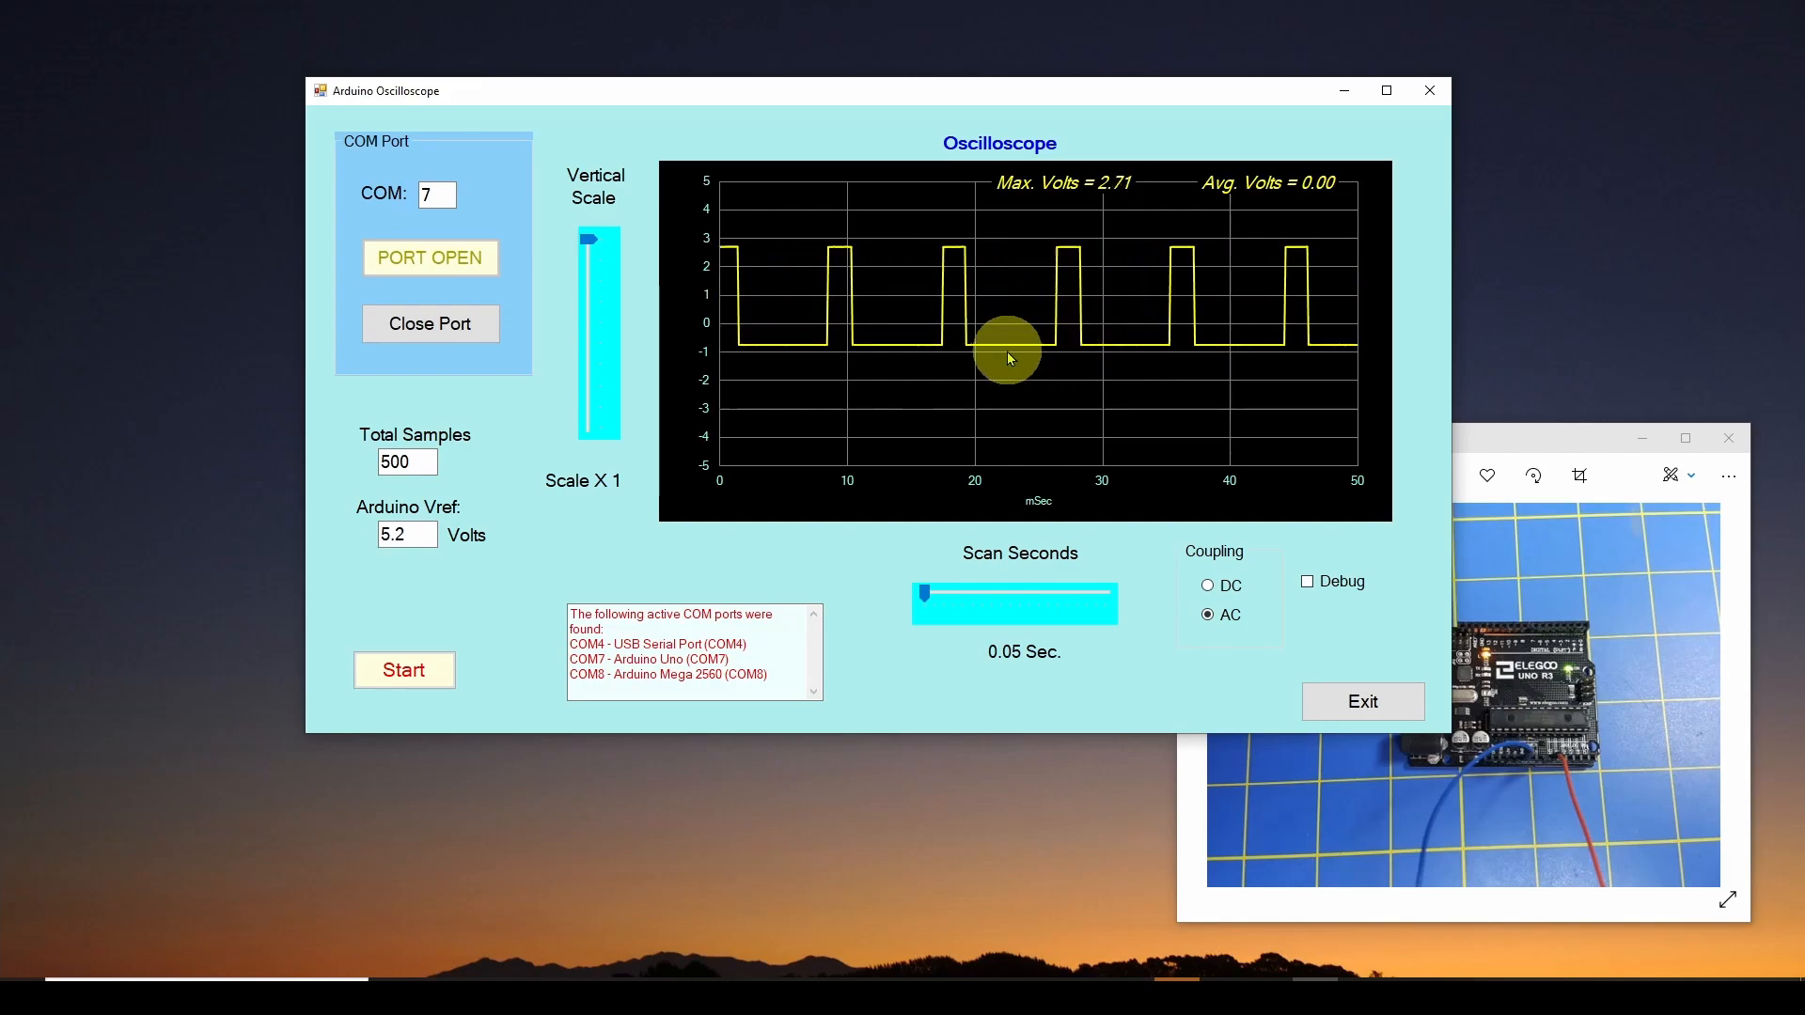
mouse_move(930, 378)
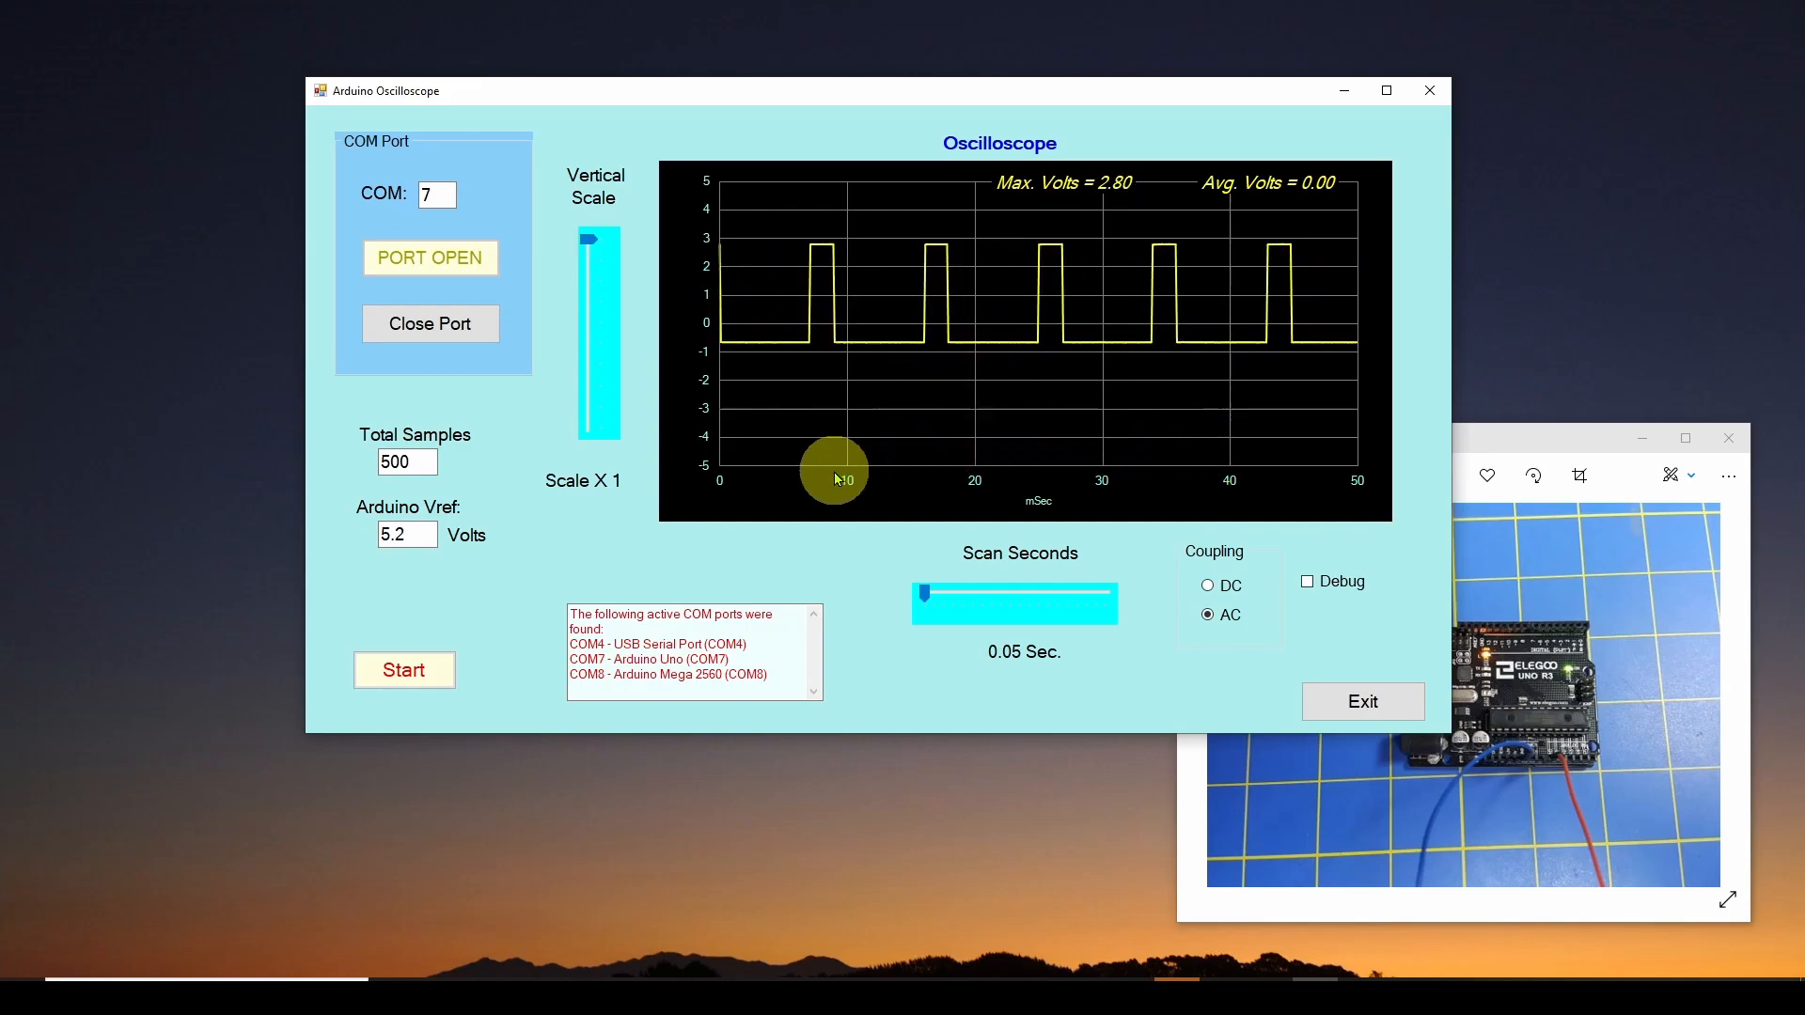
mouse_move(1071, 464)
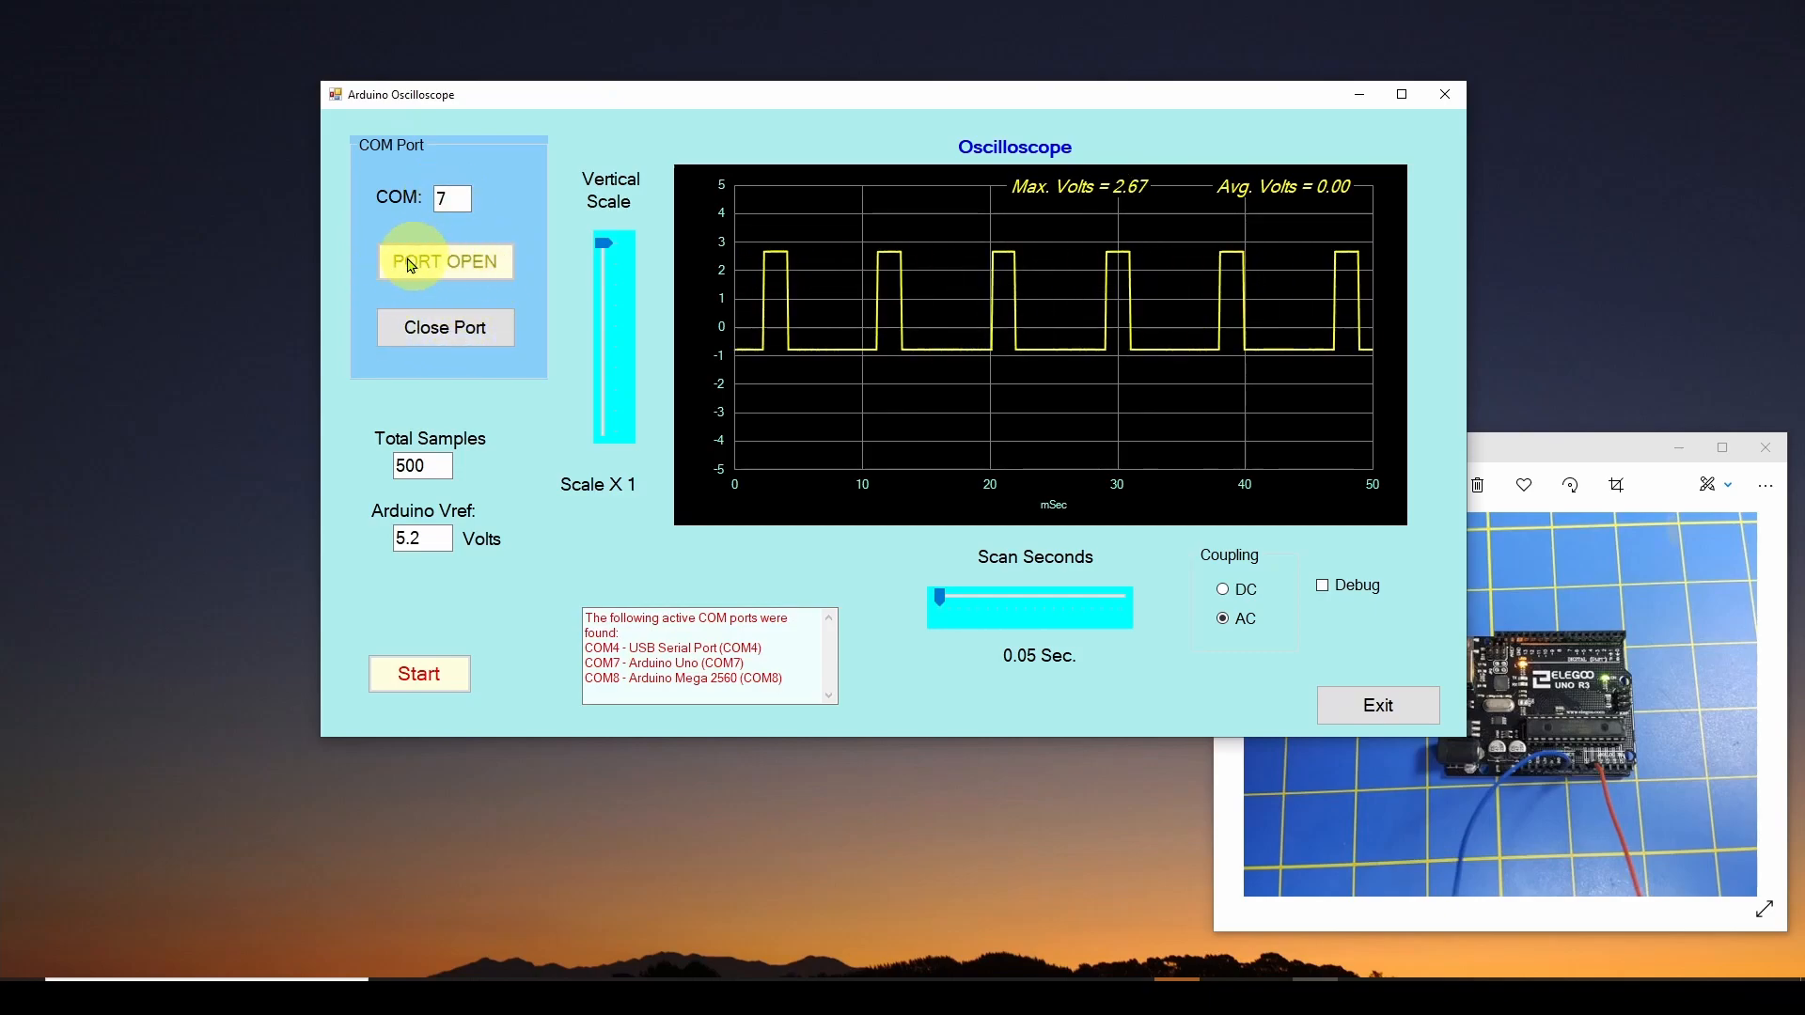
mouse_move(468, 466)
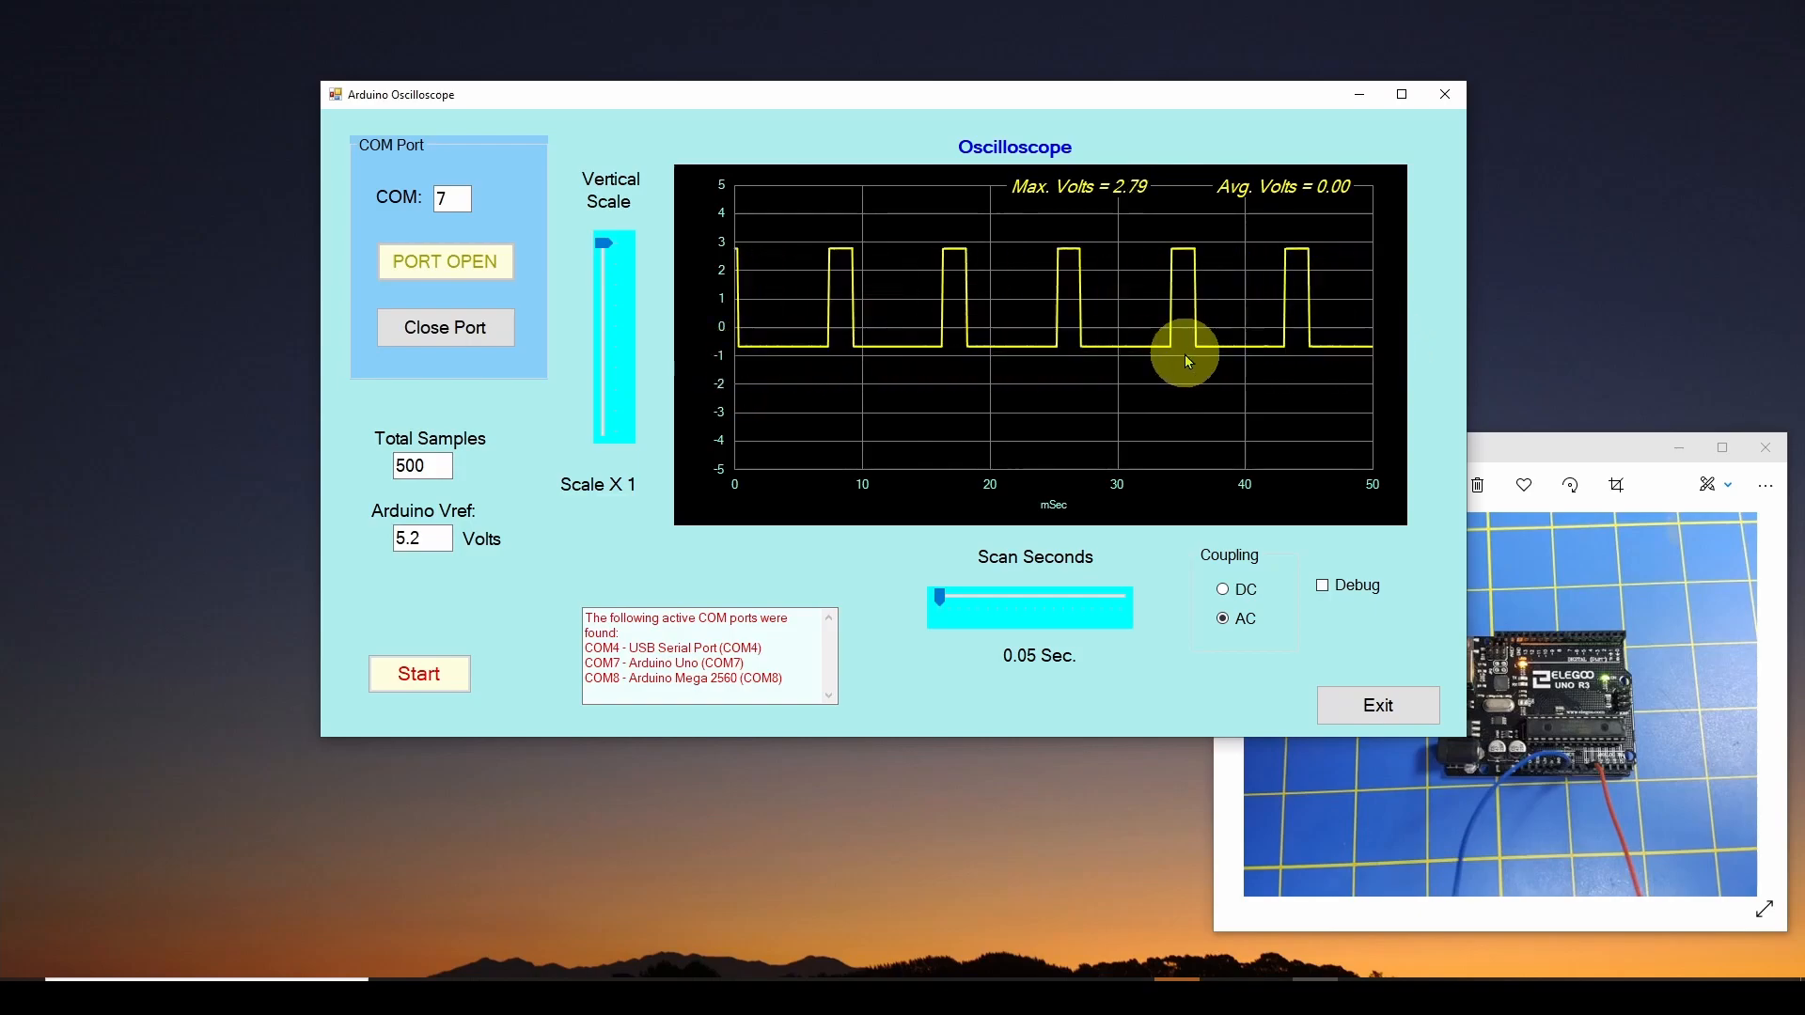
mouse_move(1358, 353)
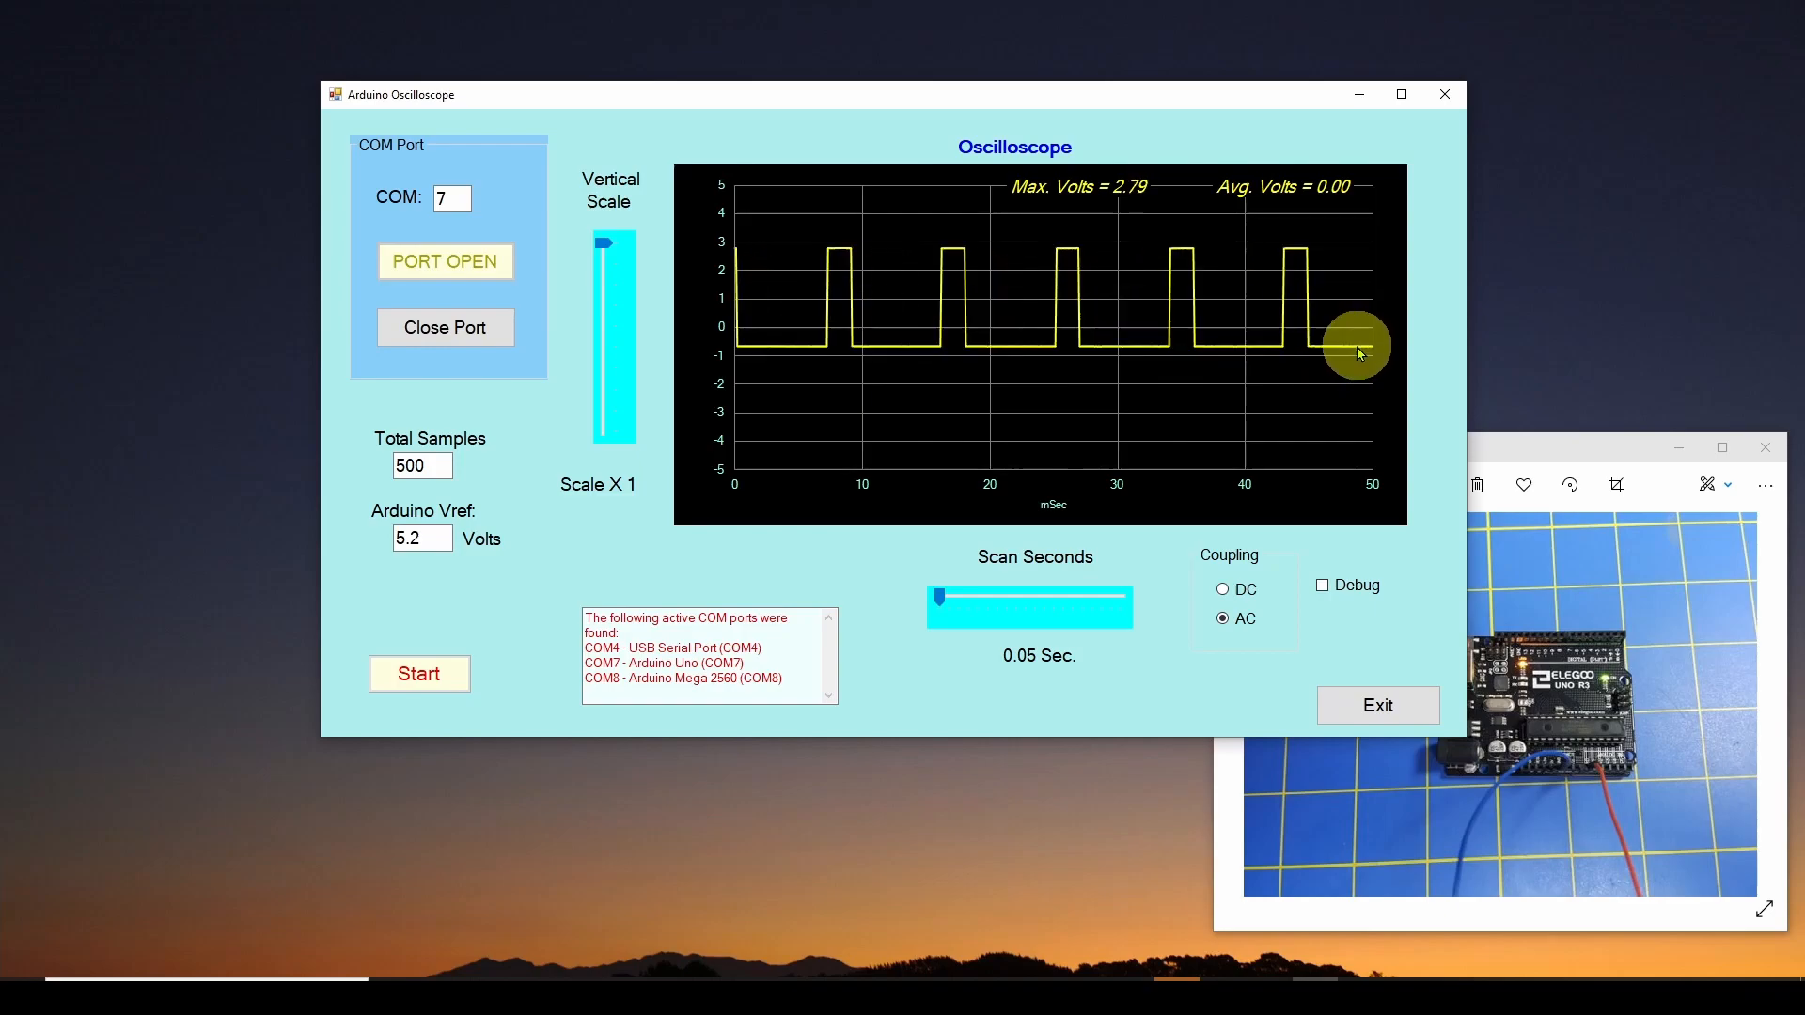
mouse_move(1139, 501)
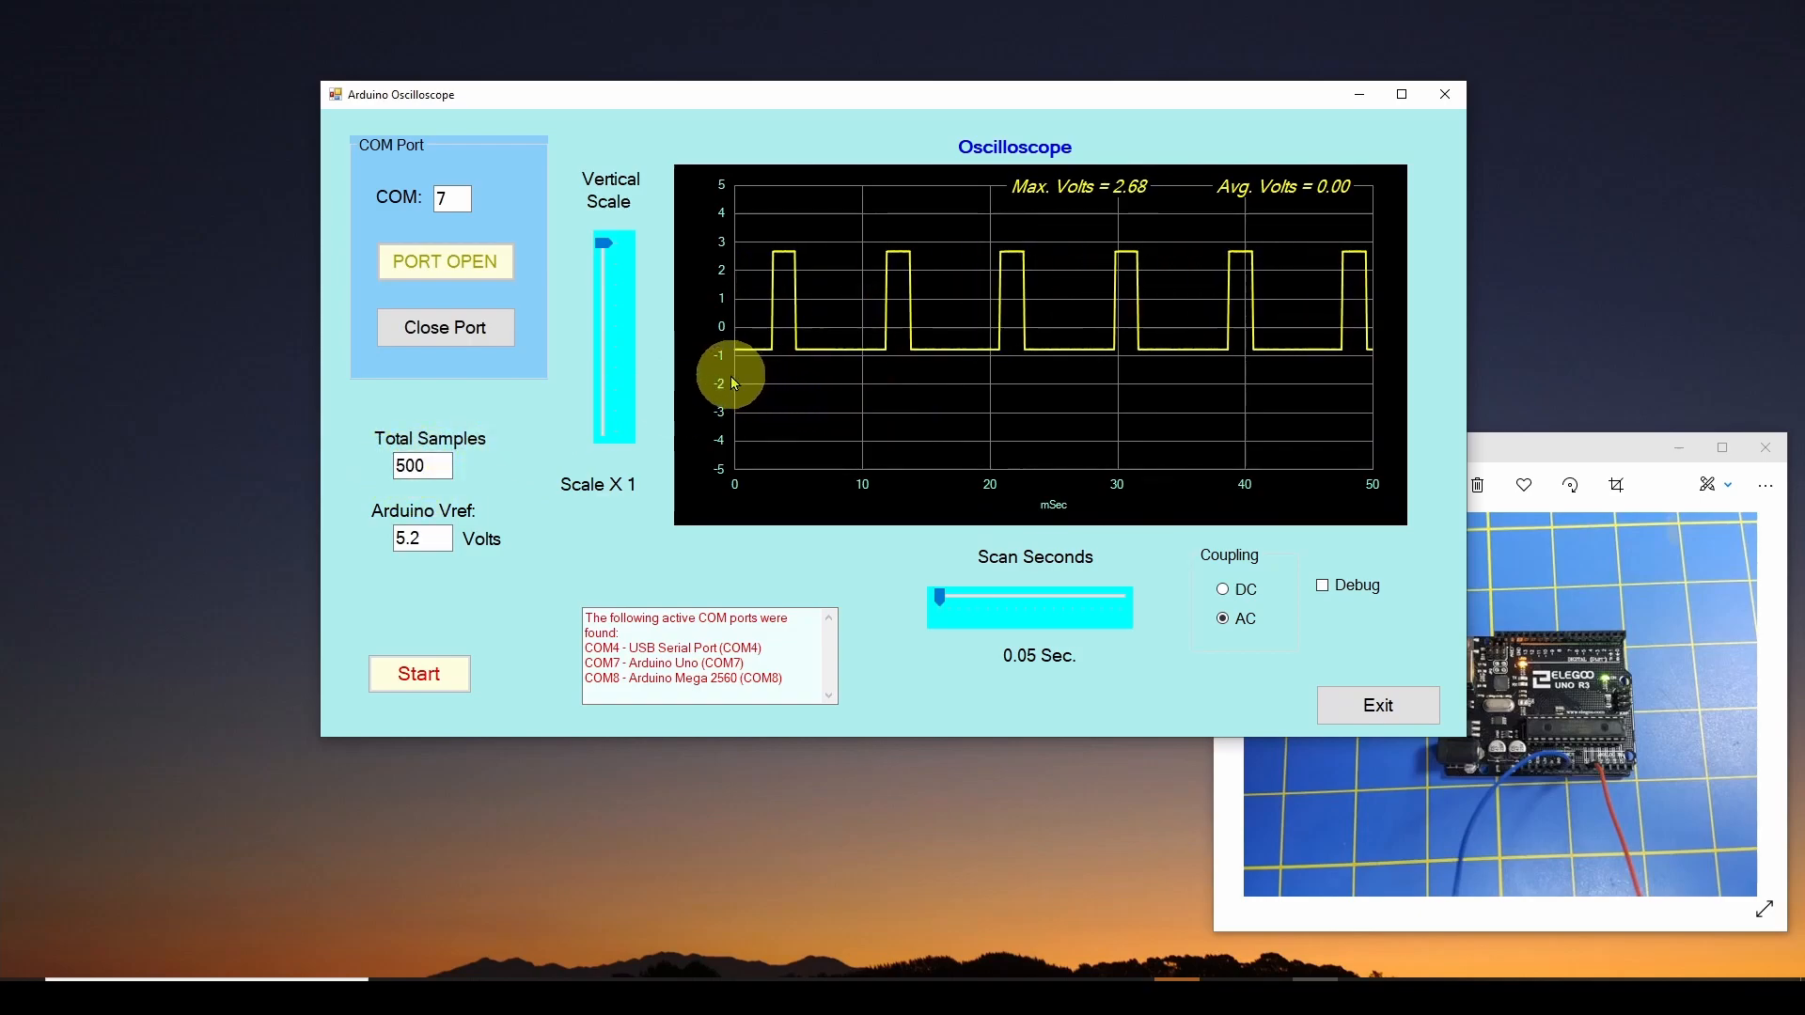
mouse_move(1370, 344)
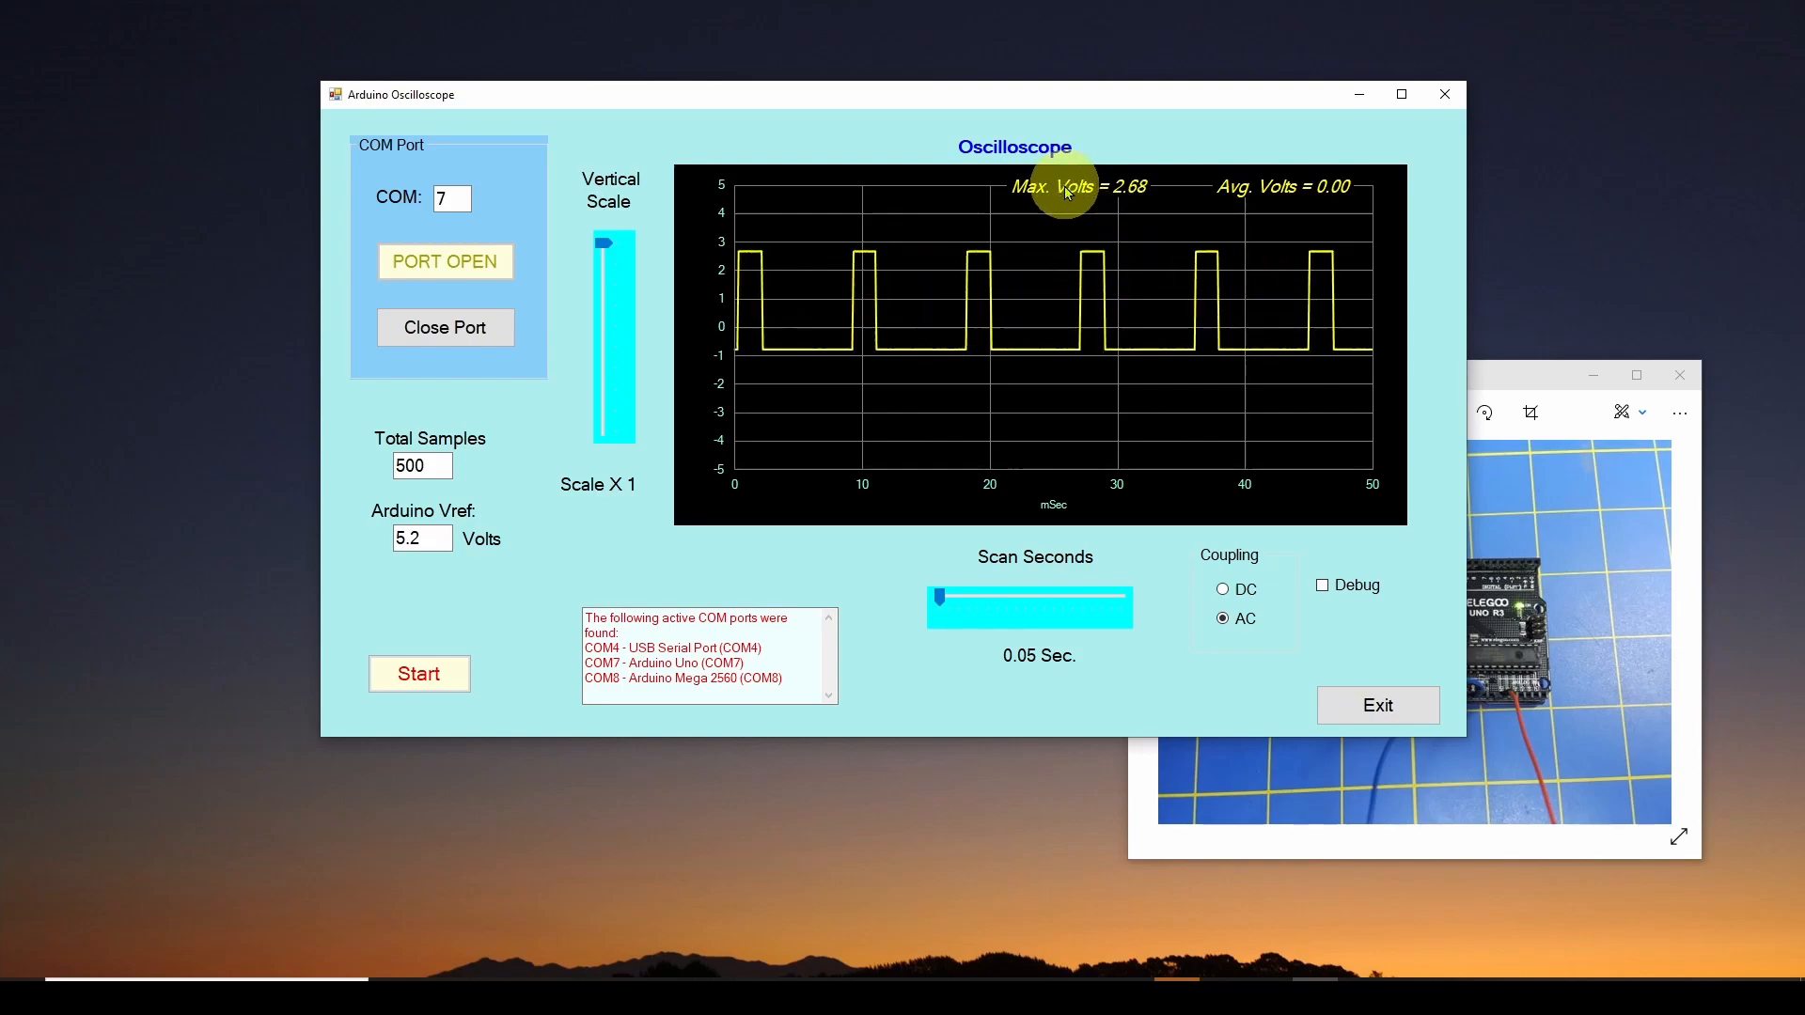
mouse_move(1065, 257)
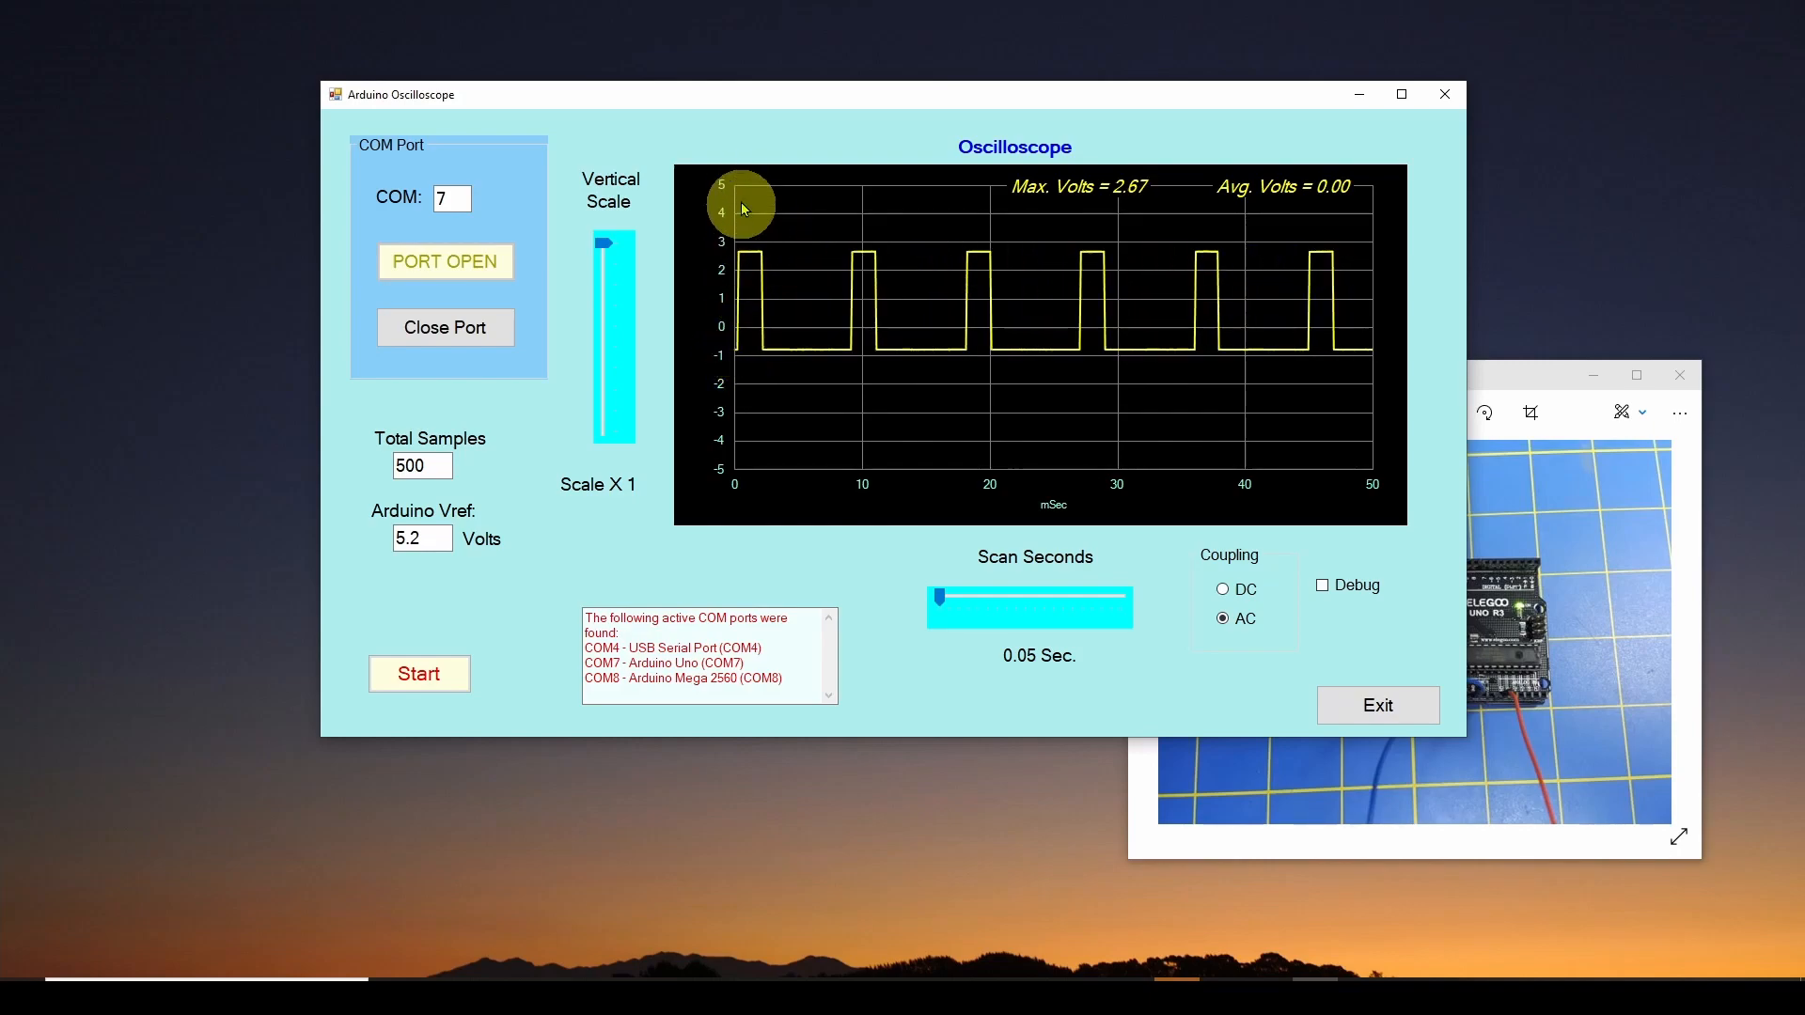
drag(614, 242, 603, 346)
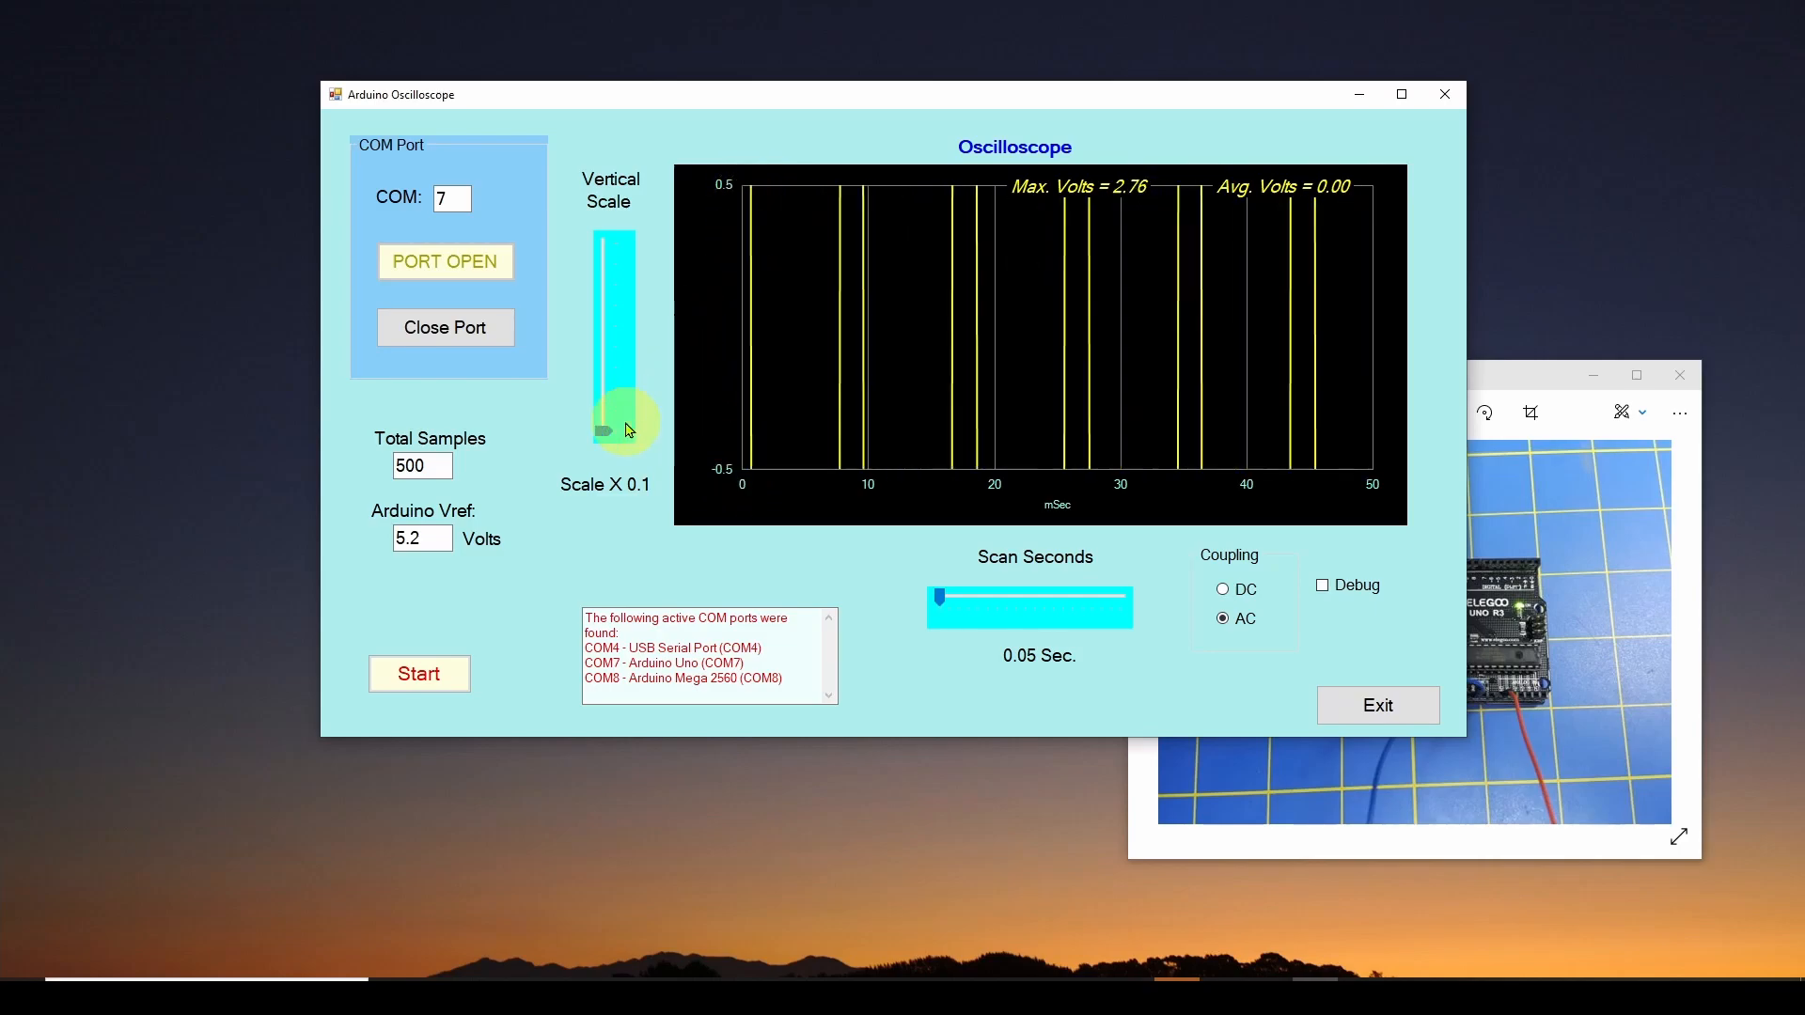
drag(614, 426, 614, 241)
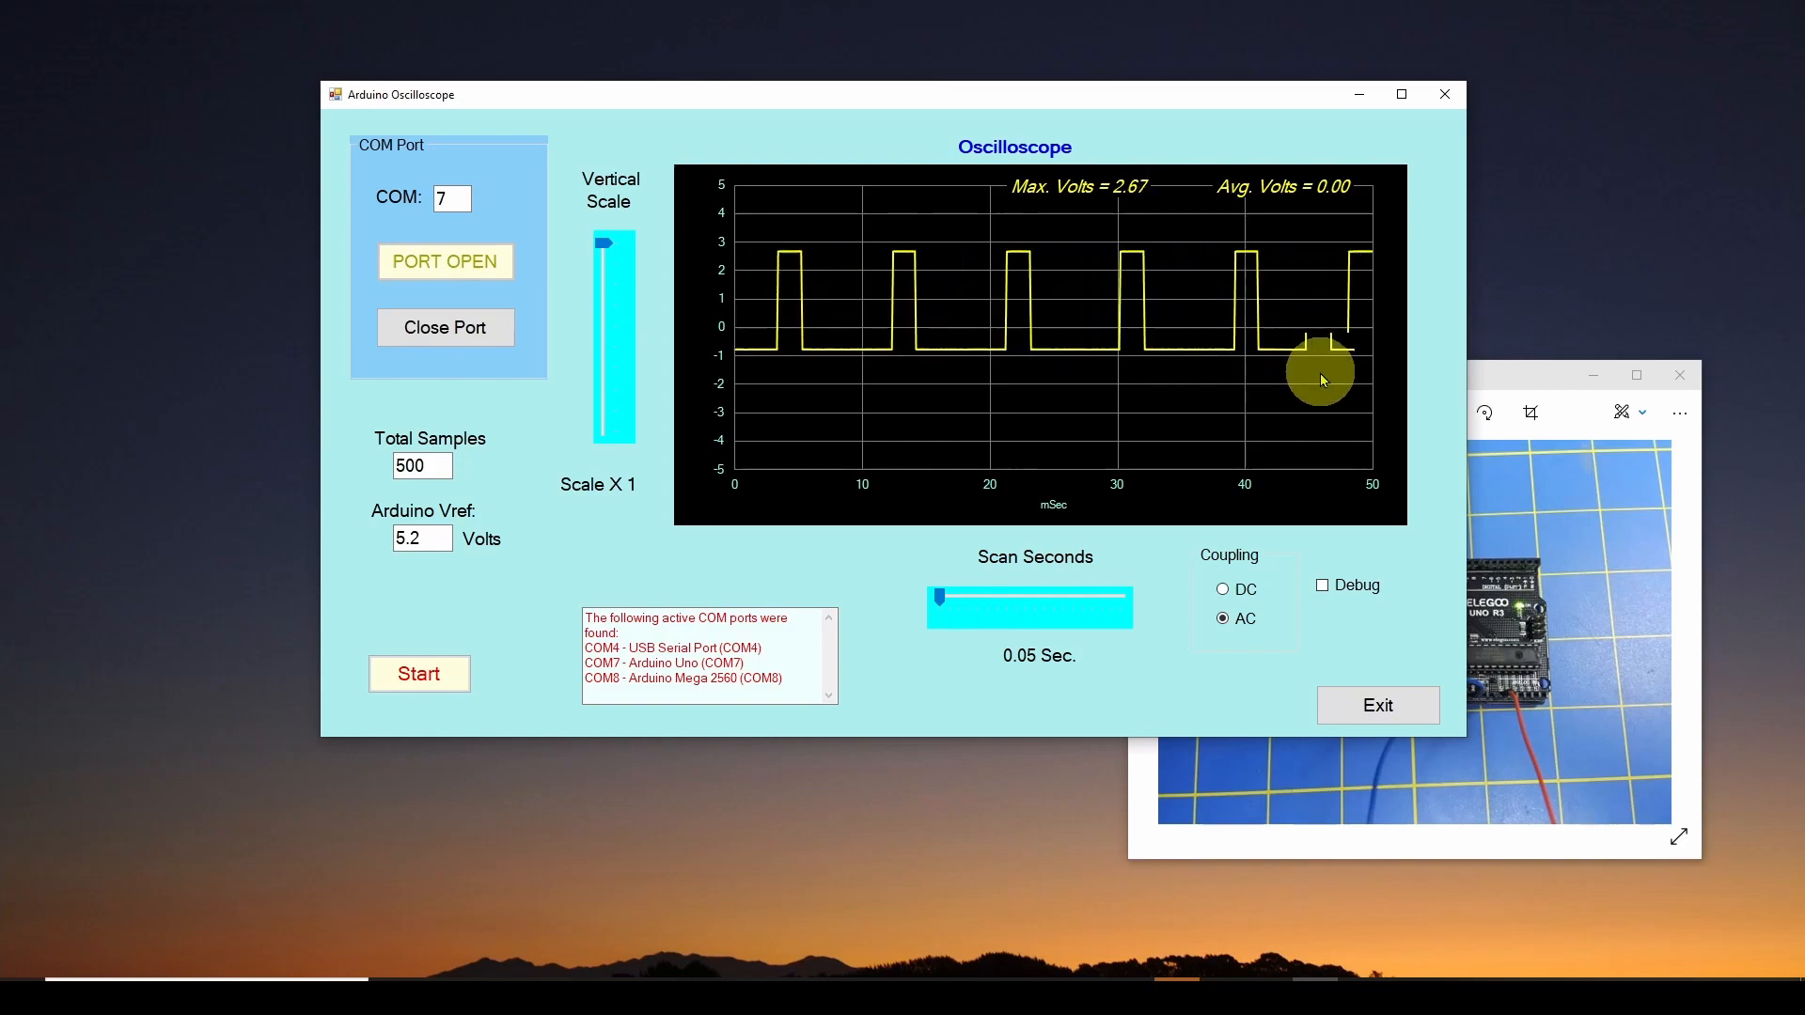
mouse_move(1283, 436)
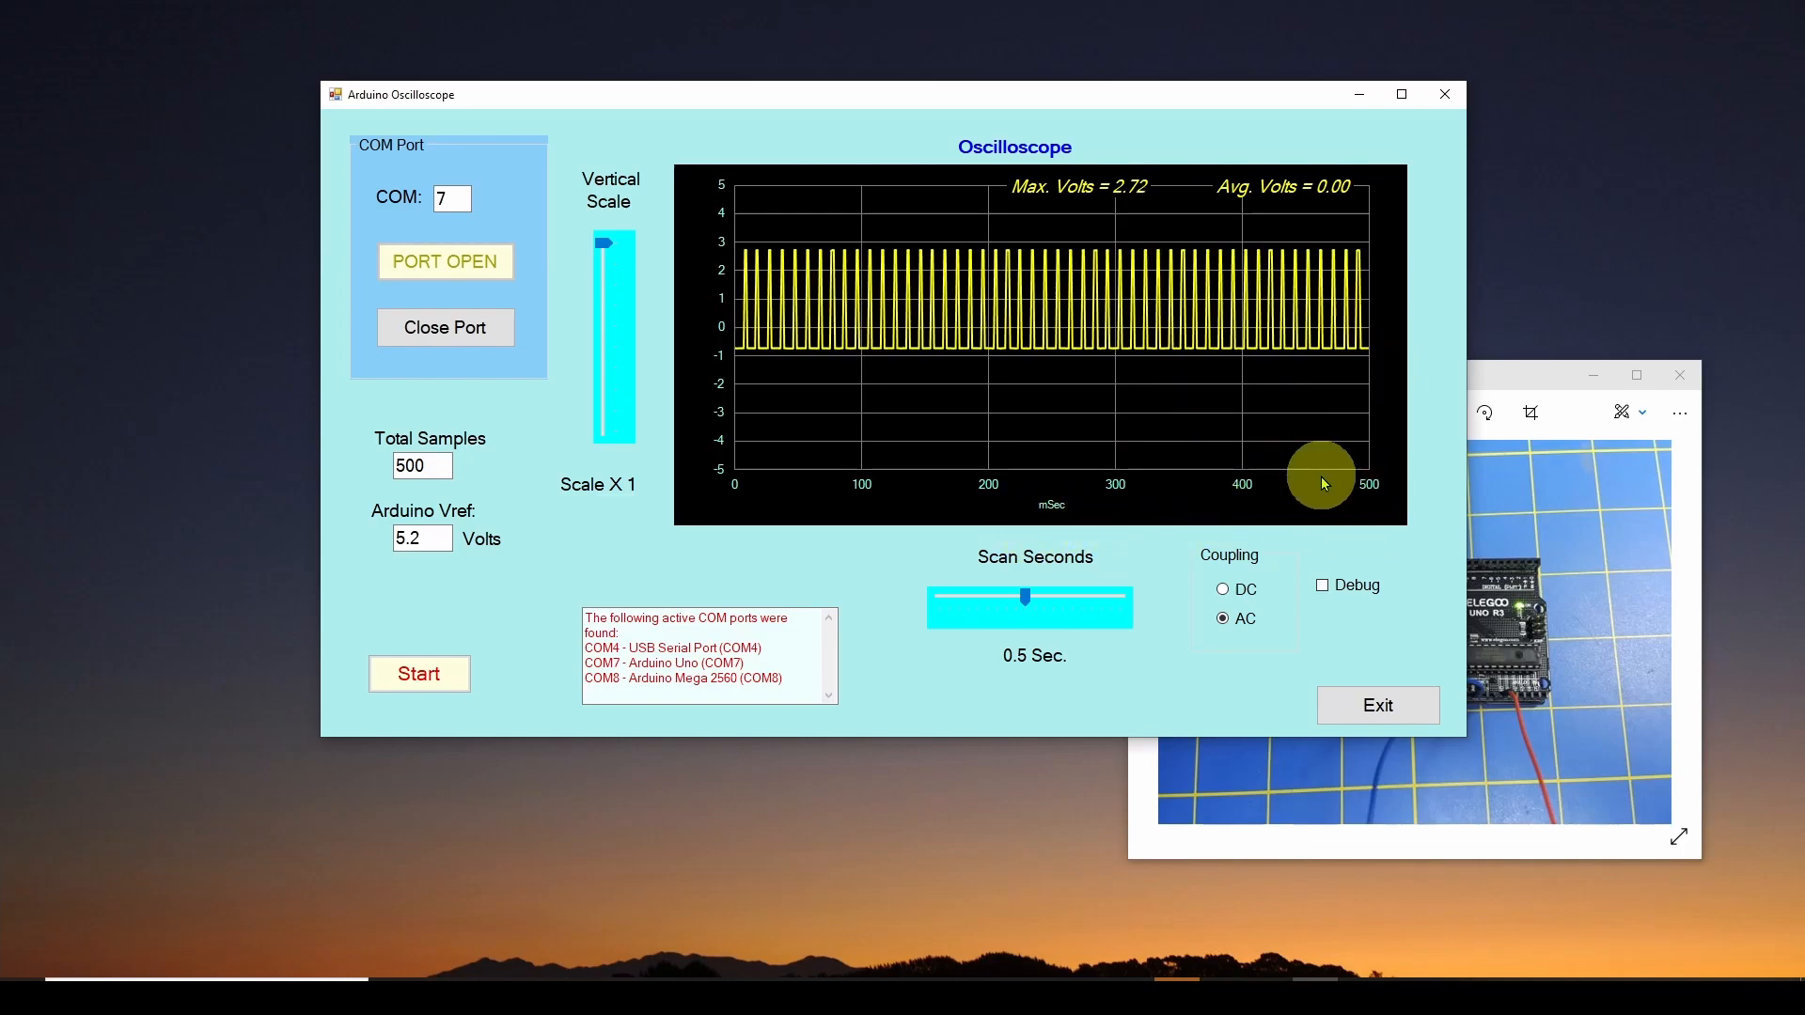
mouse_move(990, 562)
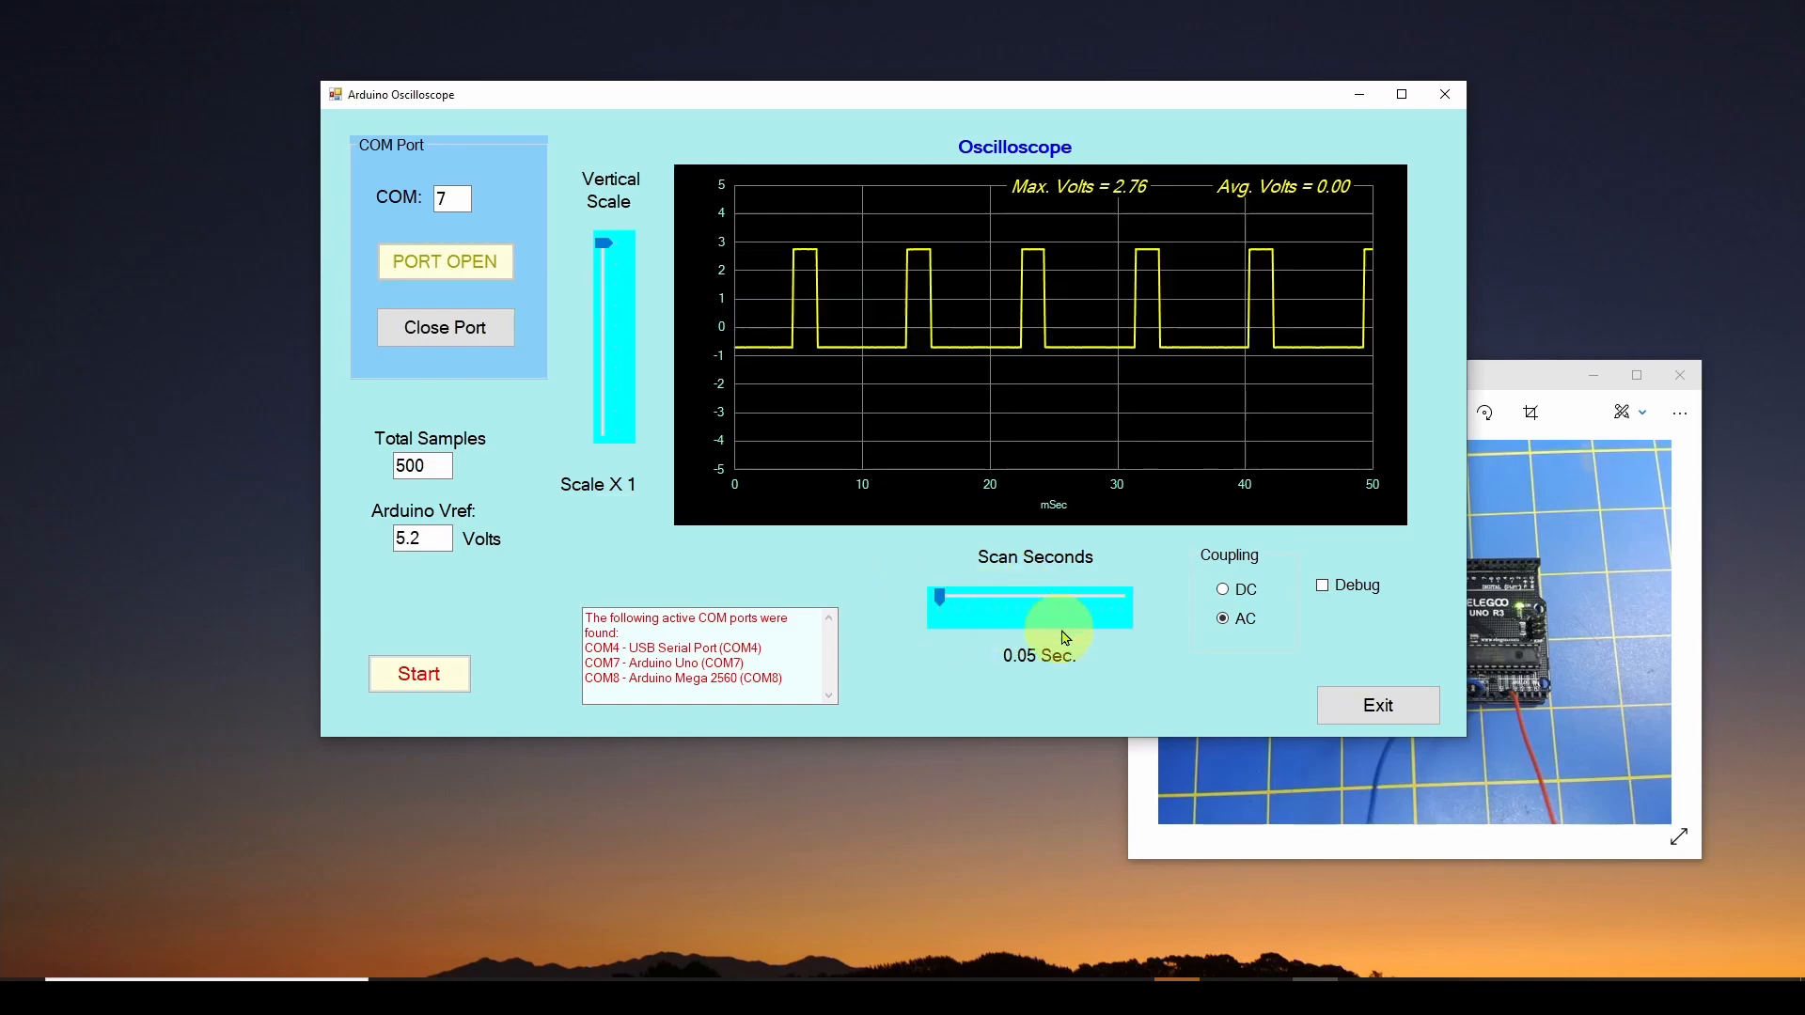
mouse_move(1025, 354)
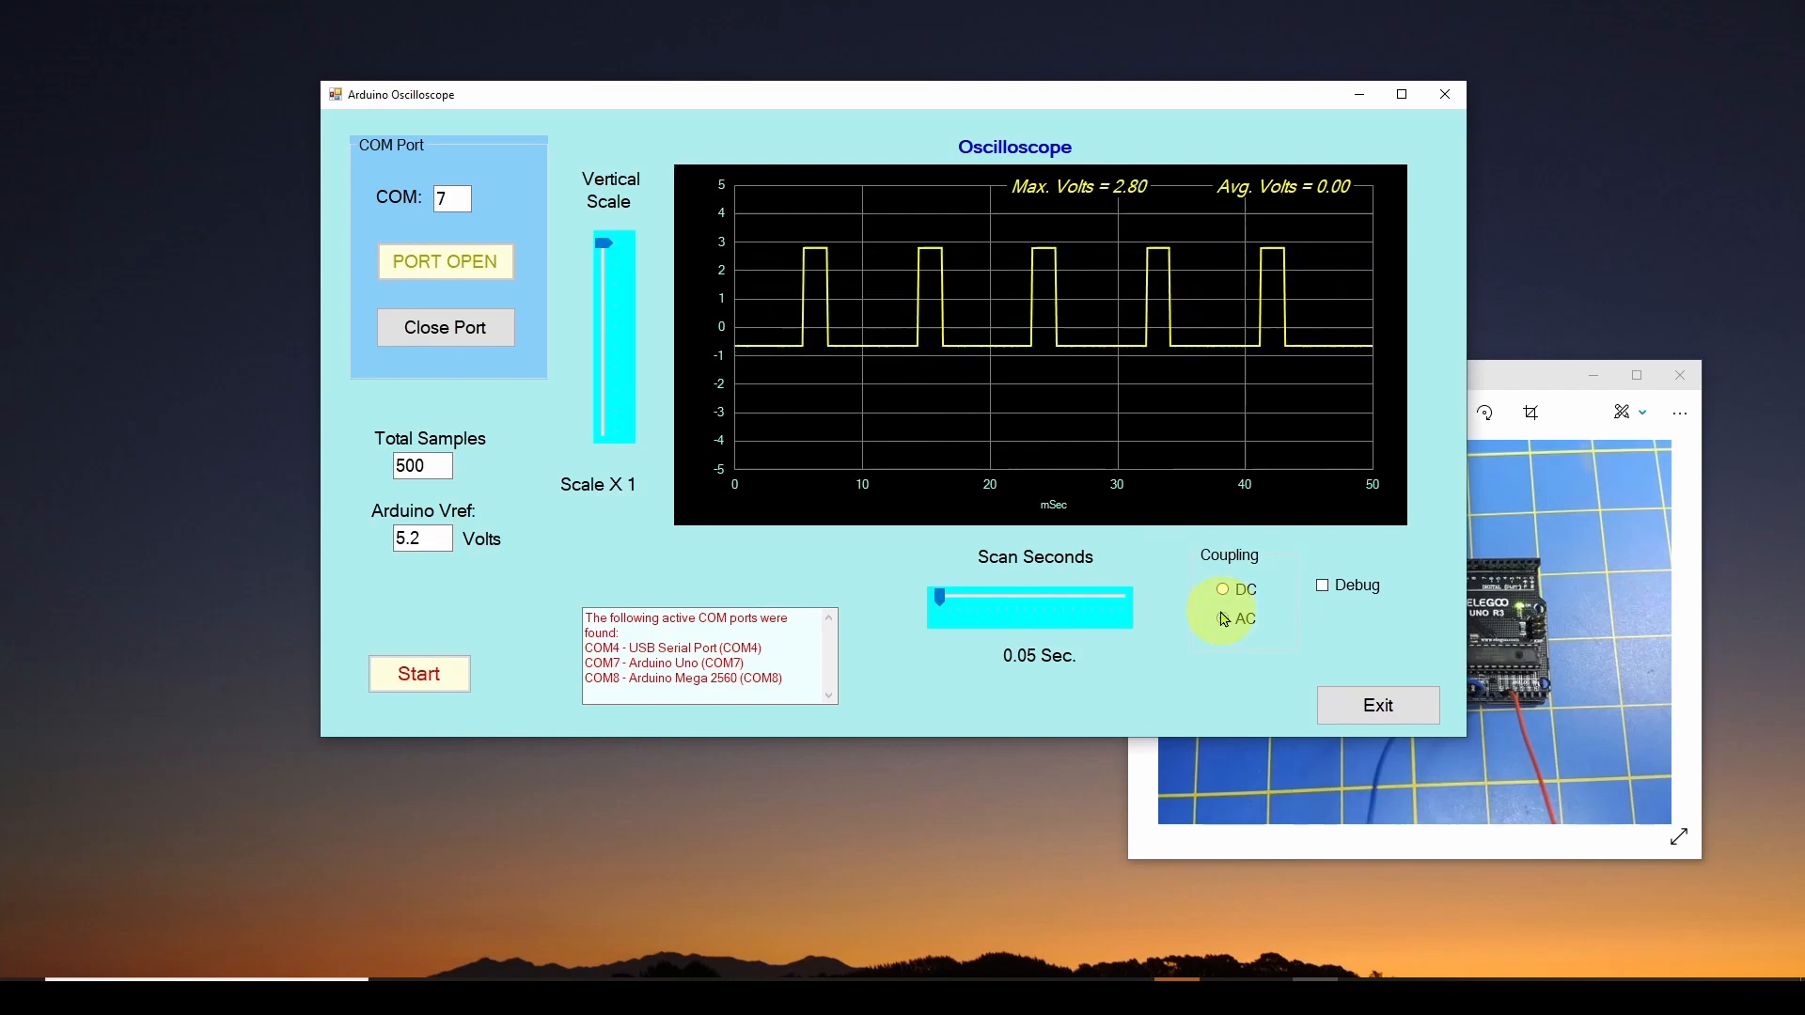
Switch coupling to DC so the sine trace rises above zero (max 3.73 V, avg 1.96 V).
click(1222, 620)
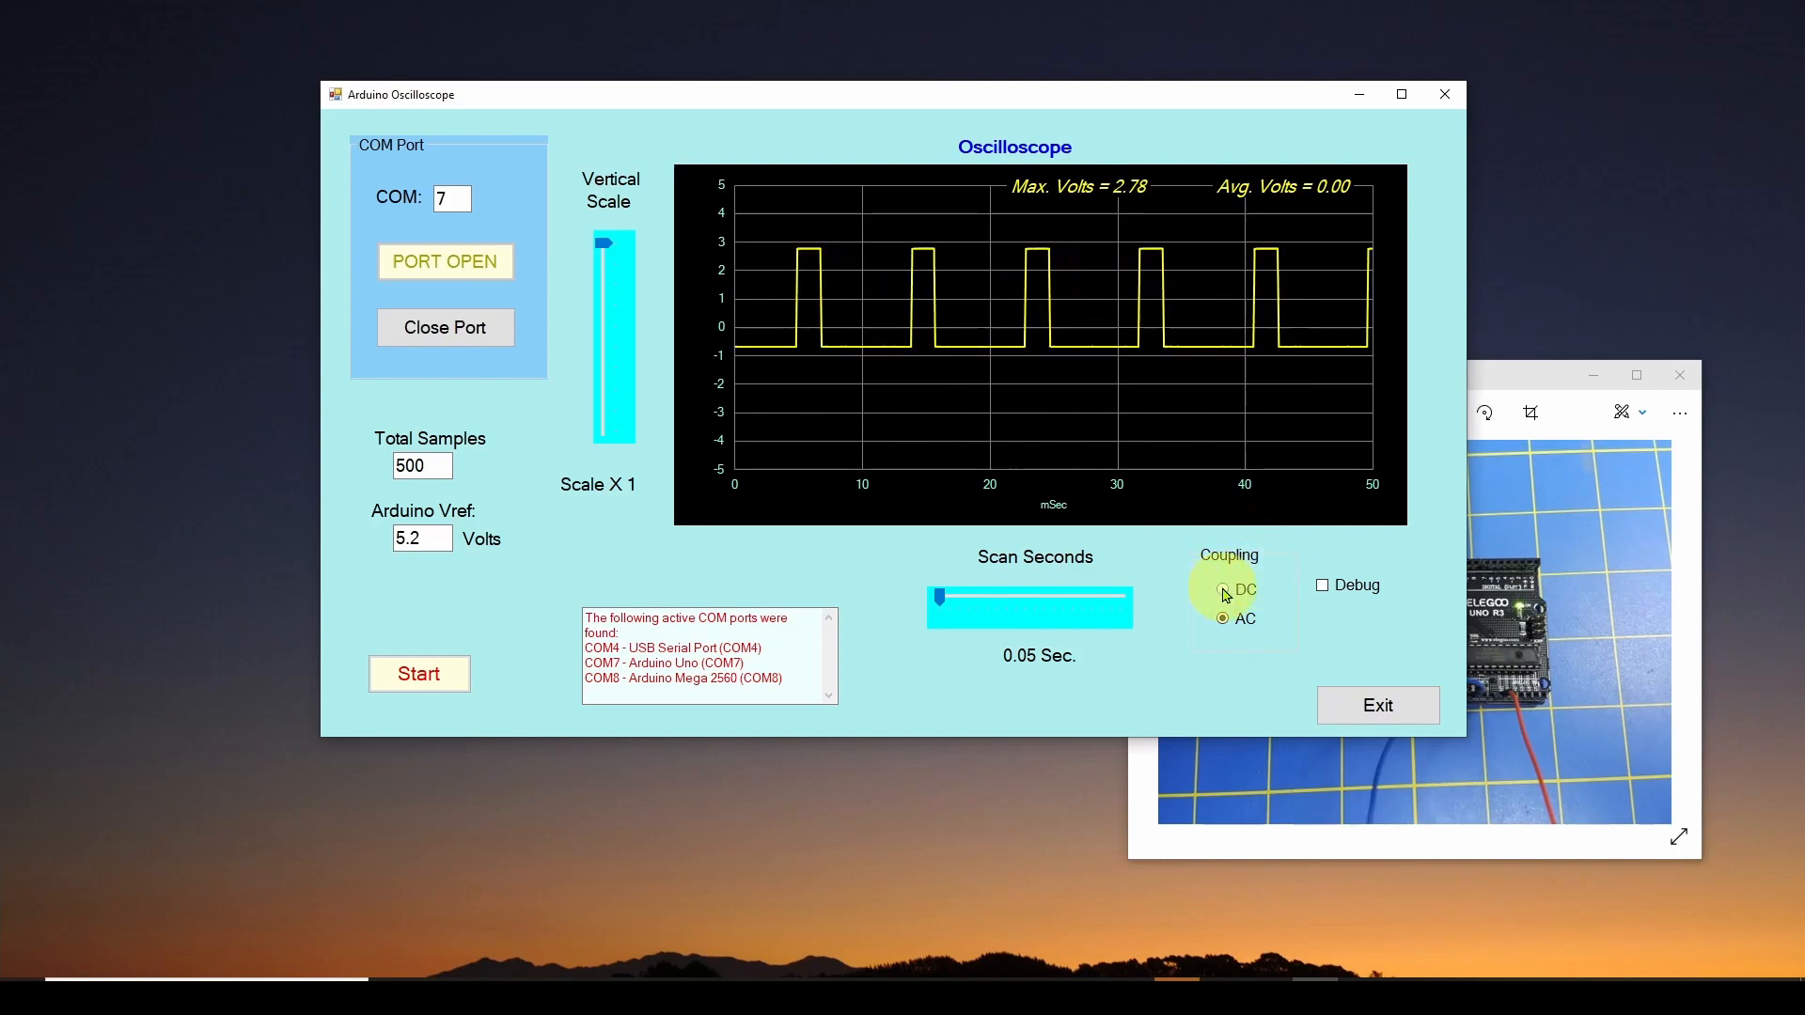
click(1222, 589)
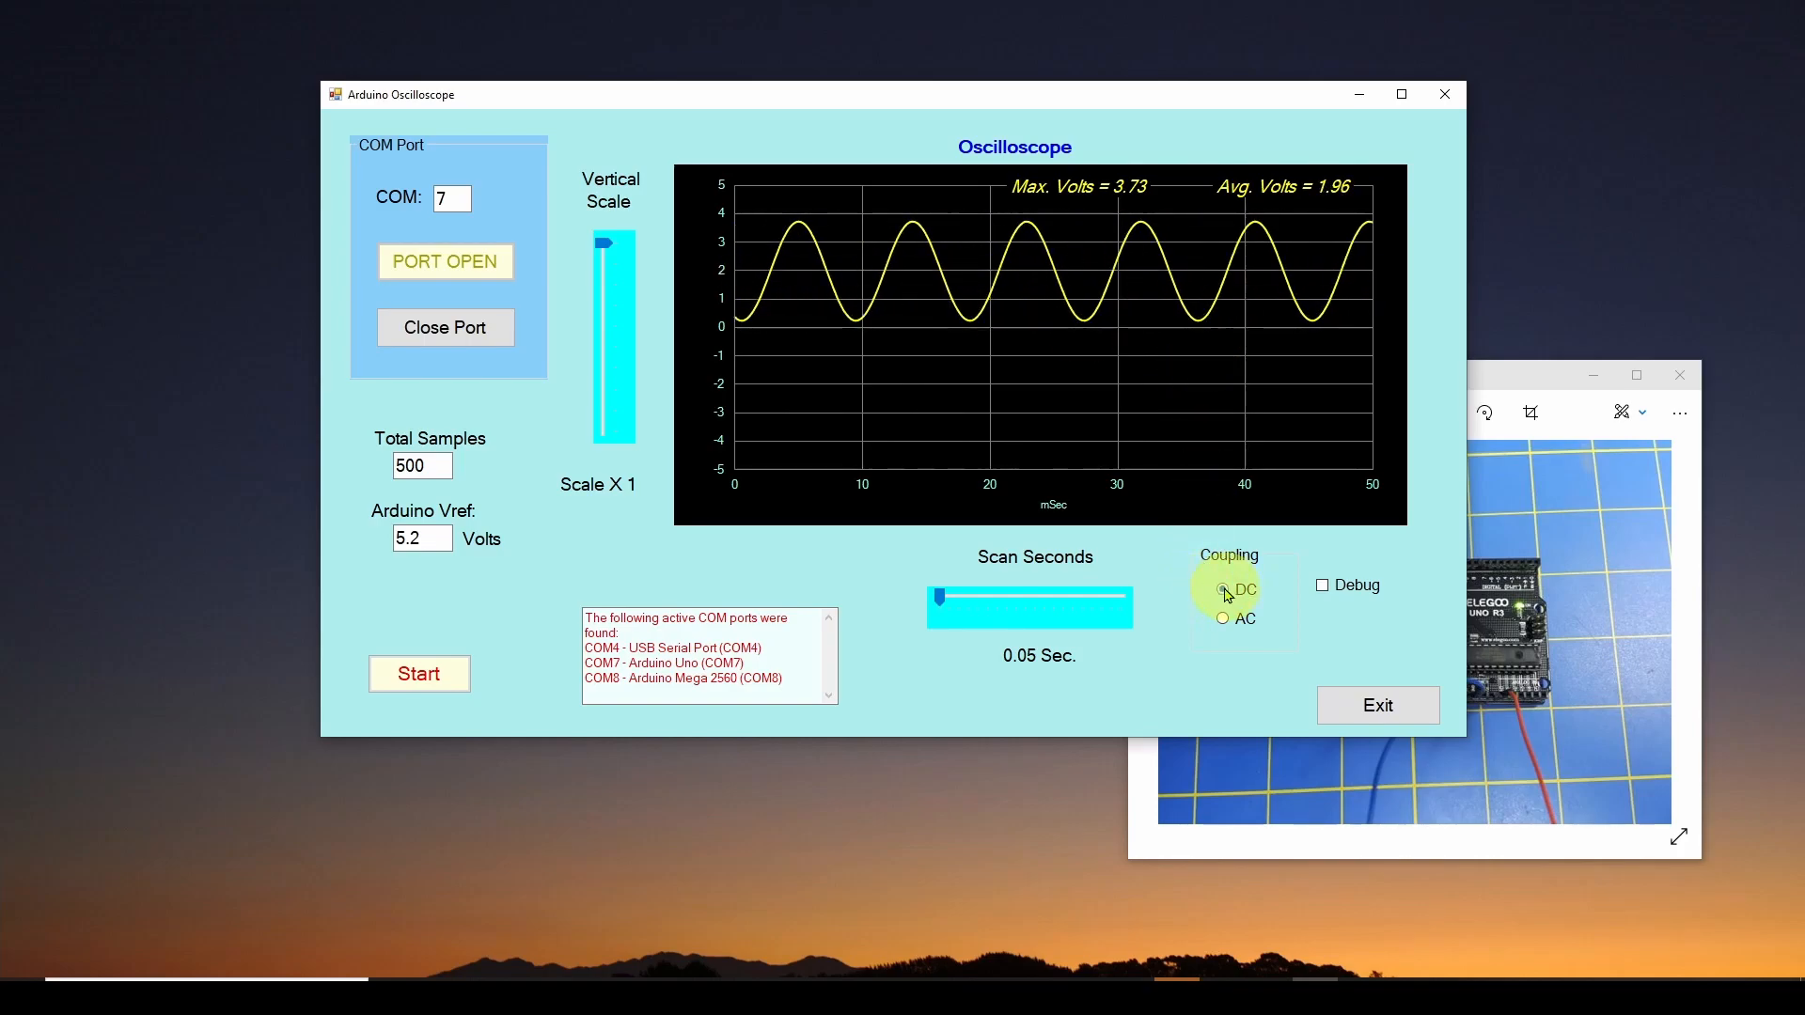
Return coupling to AC and enable Debug to report scan, buffer and timer intervals.
click(1222, 590)
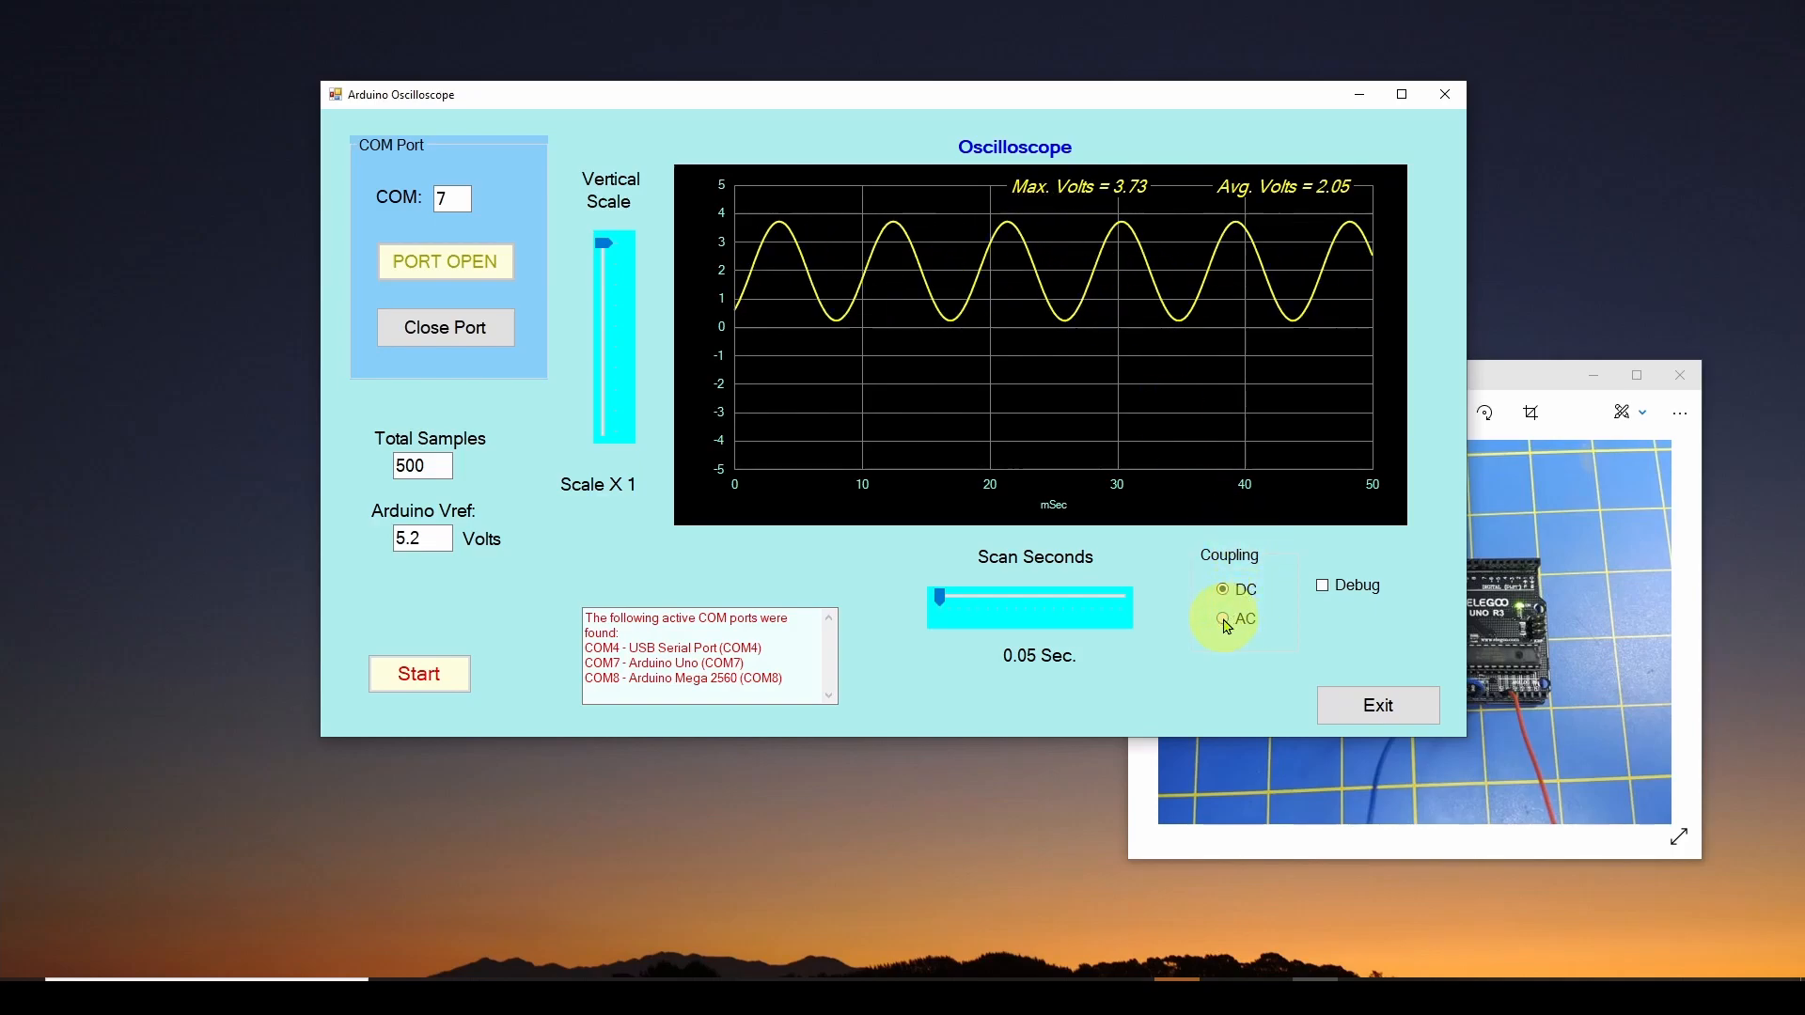
click(1222, 619)
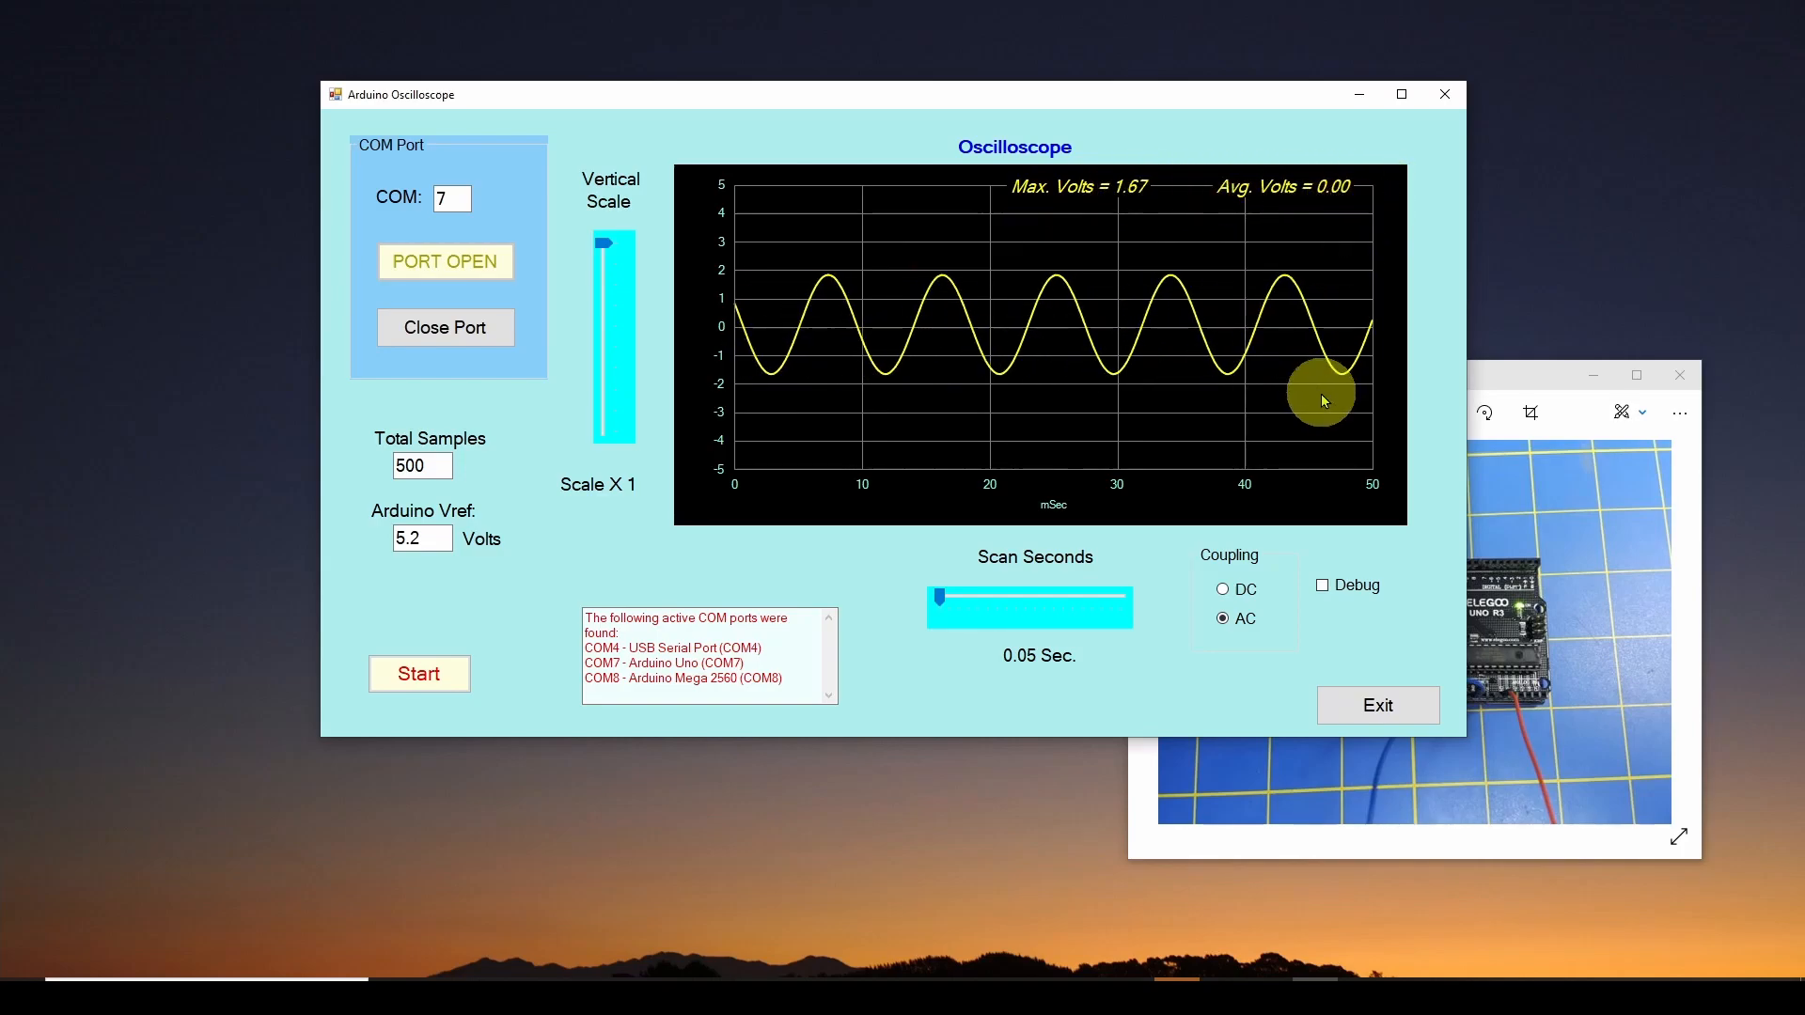
mouse_move(1324, 591)
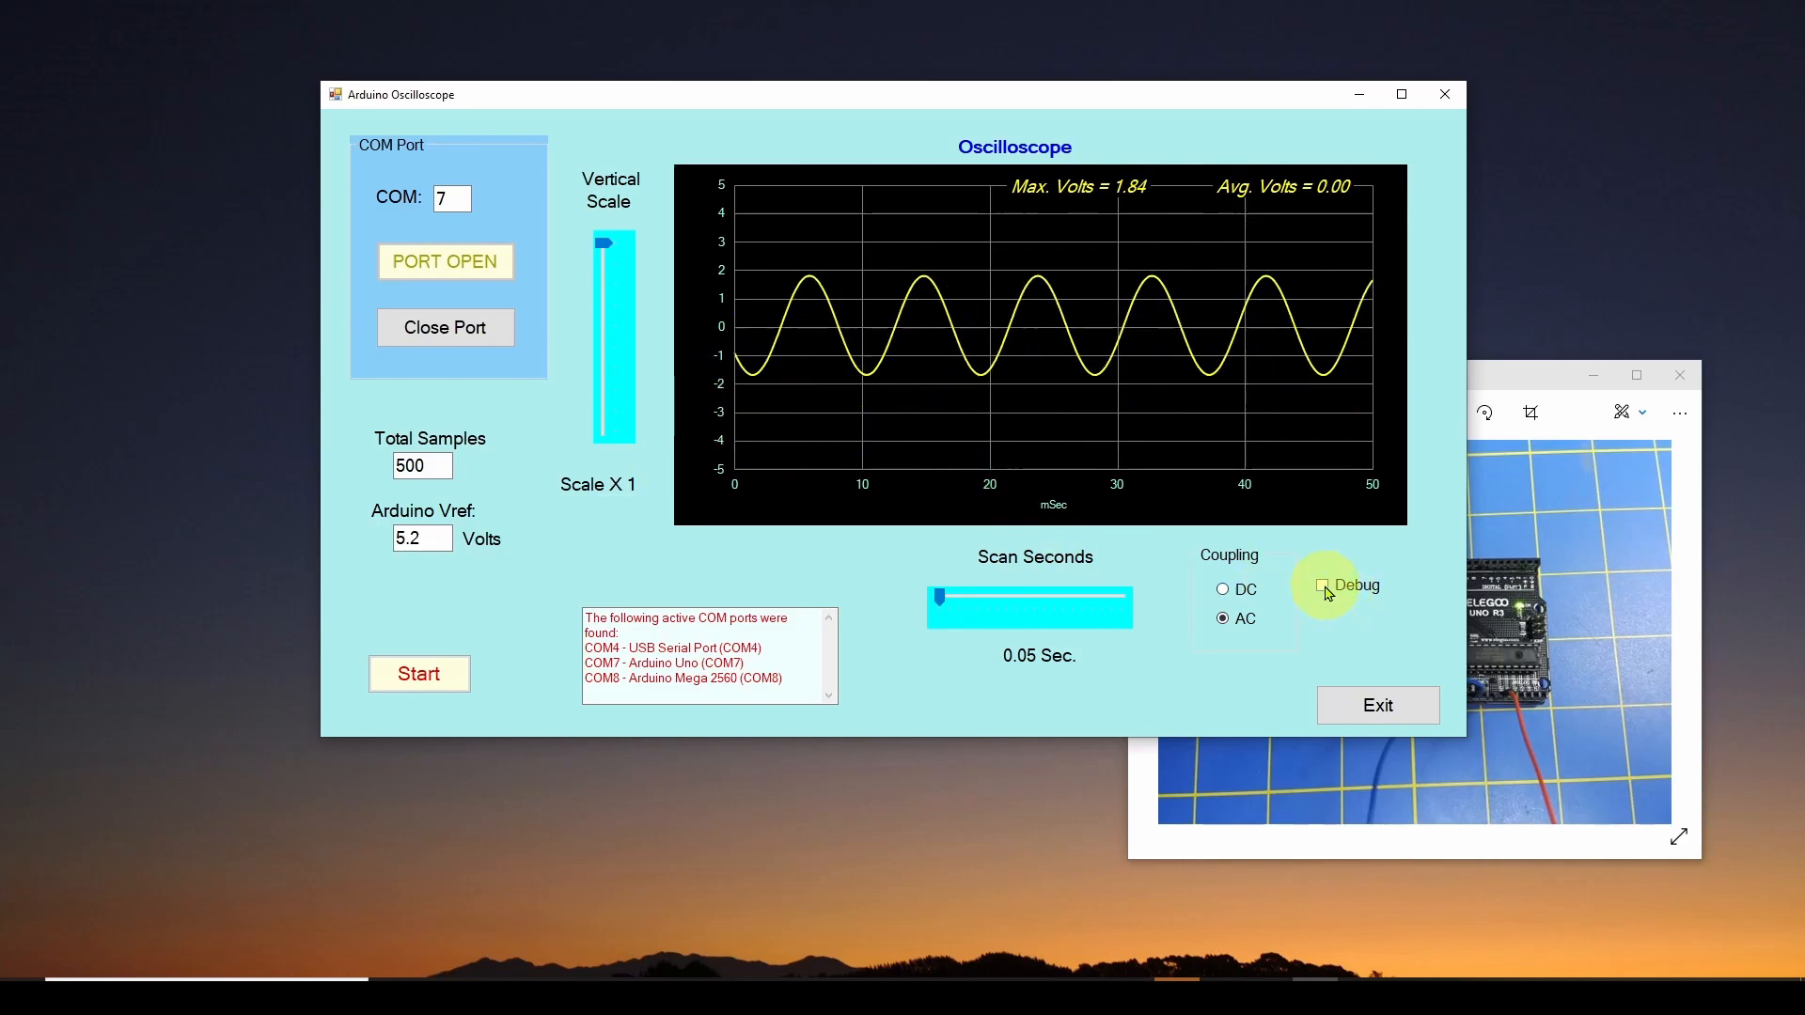
click(1323, 584)
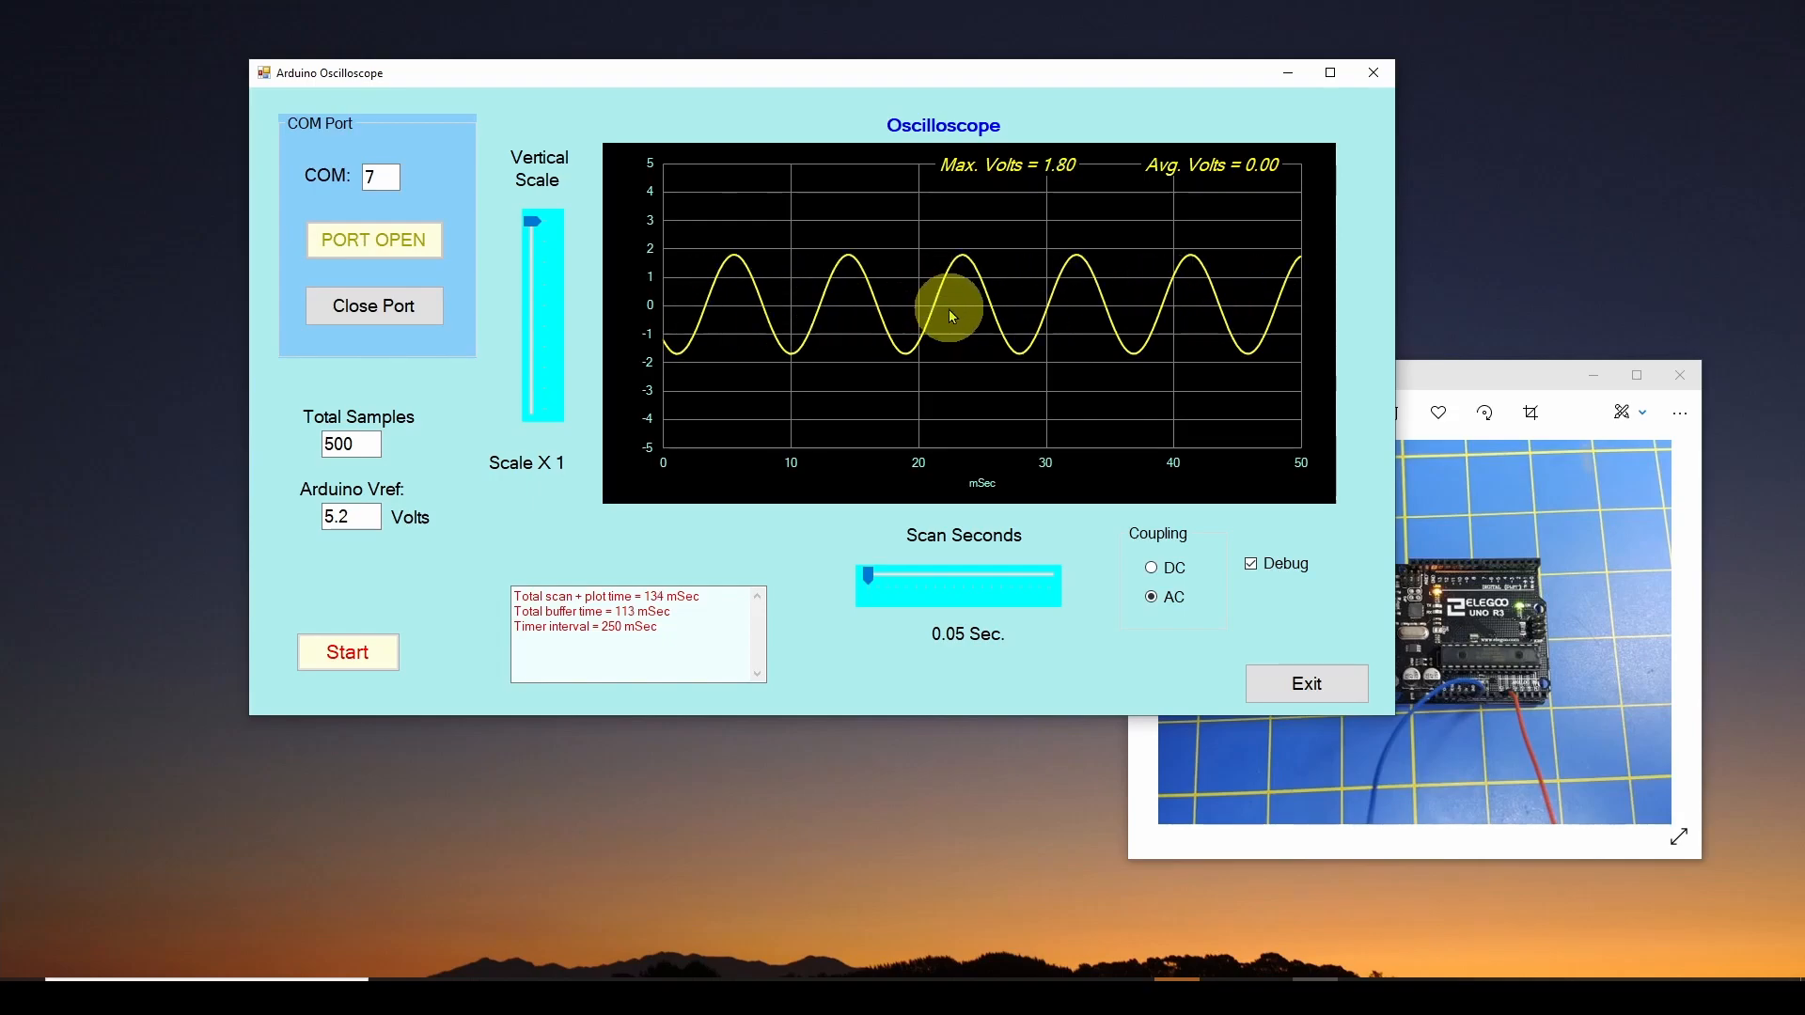
mouse_move(1495, 385)
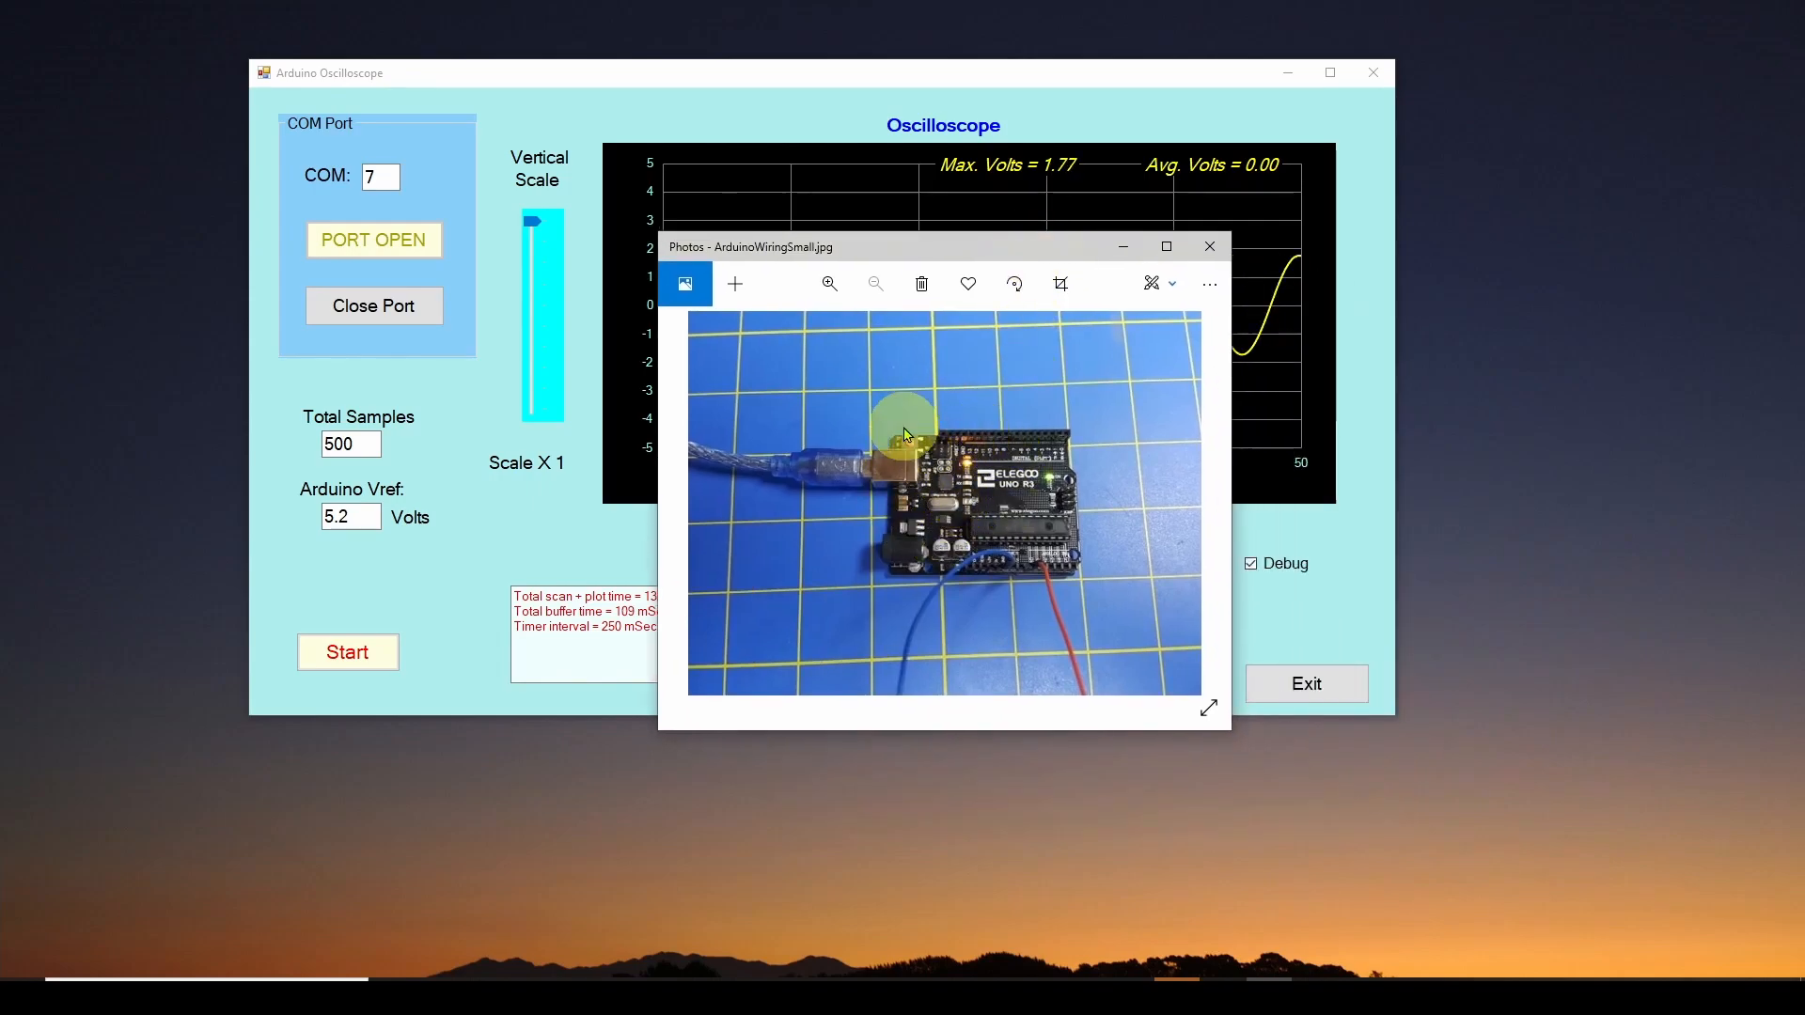
mouse_move(960, 251)
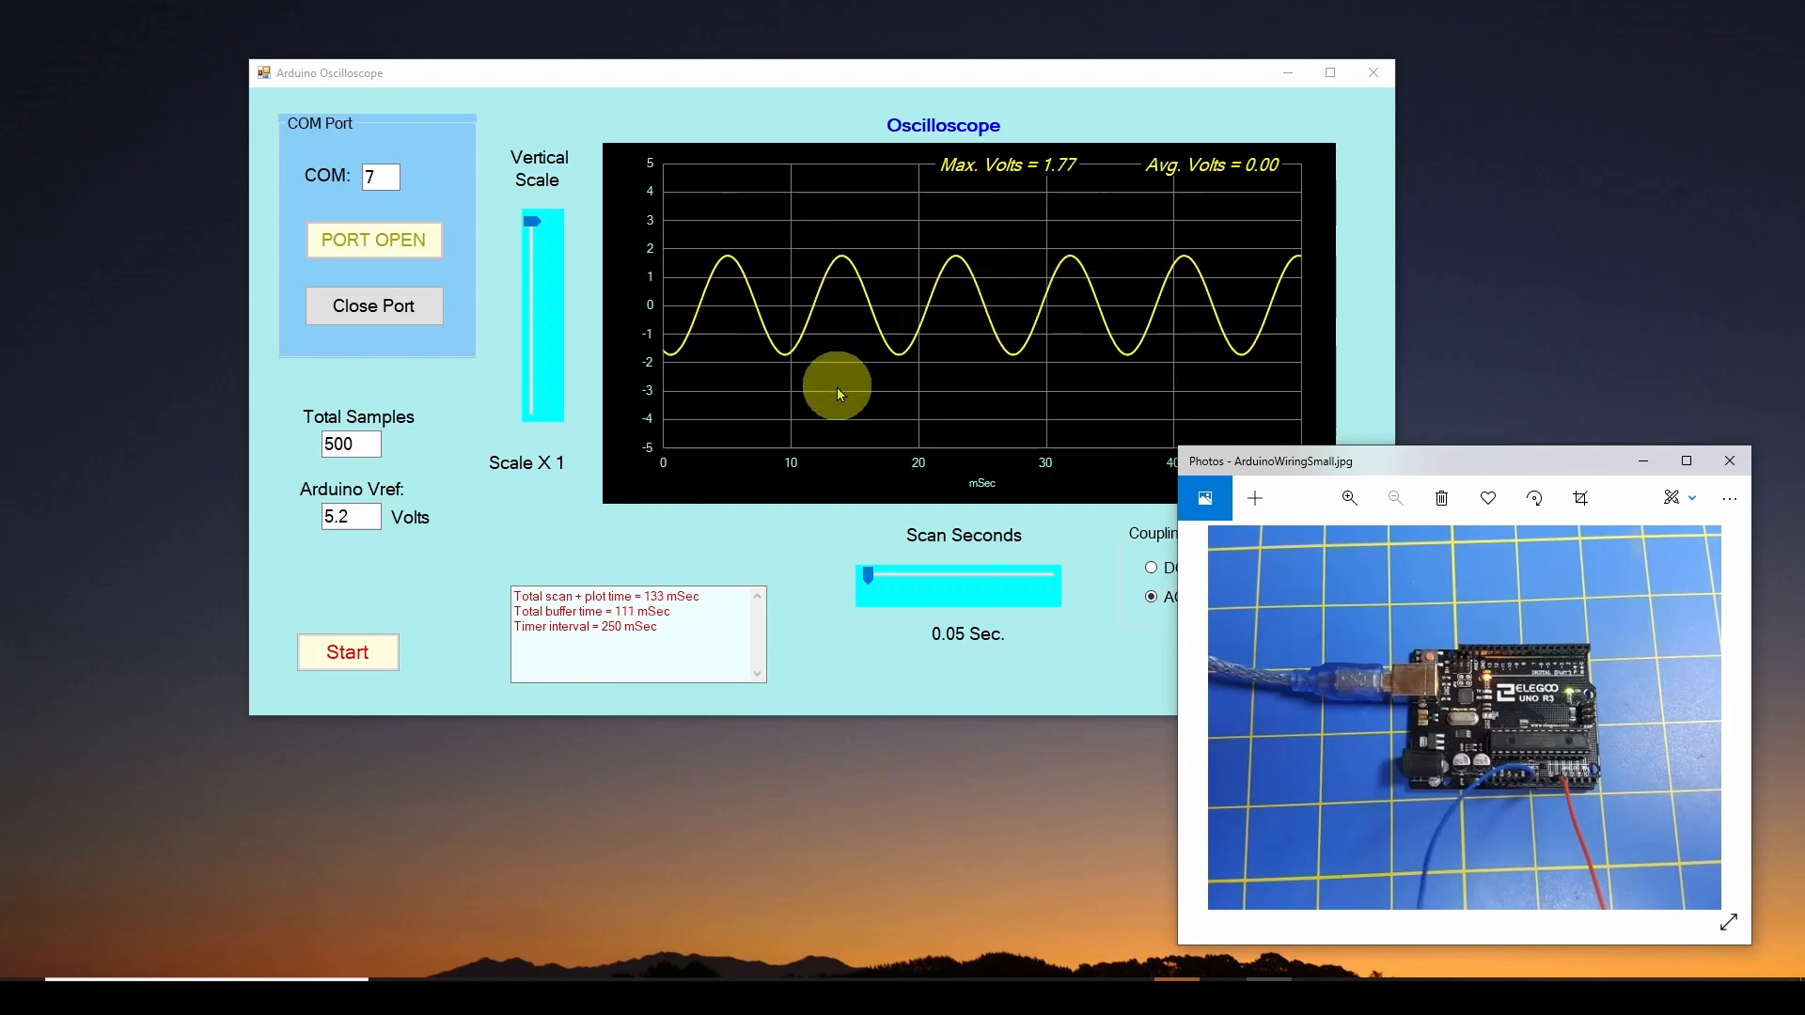
mouse_move(1116, 326)
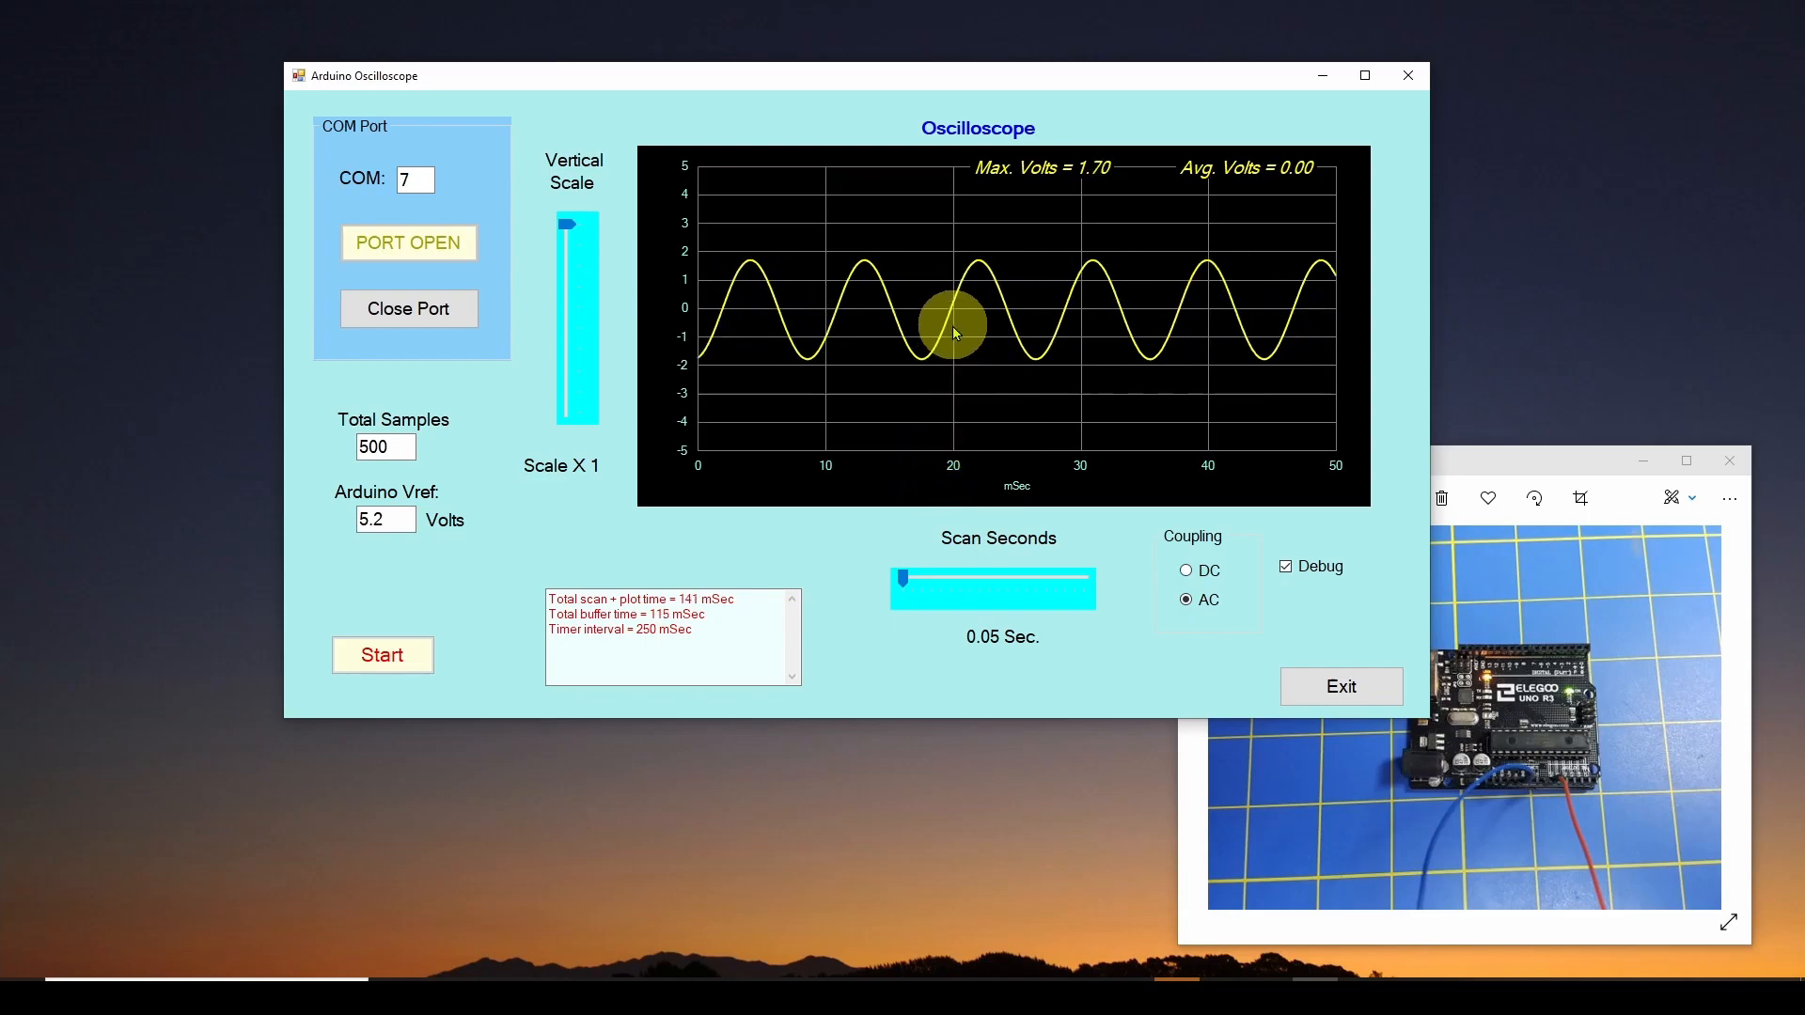
mouse_move(953, 394)
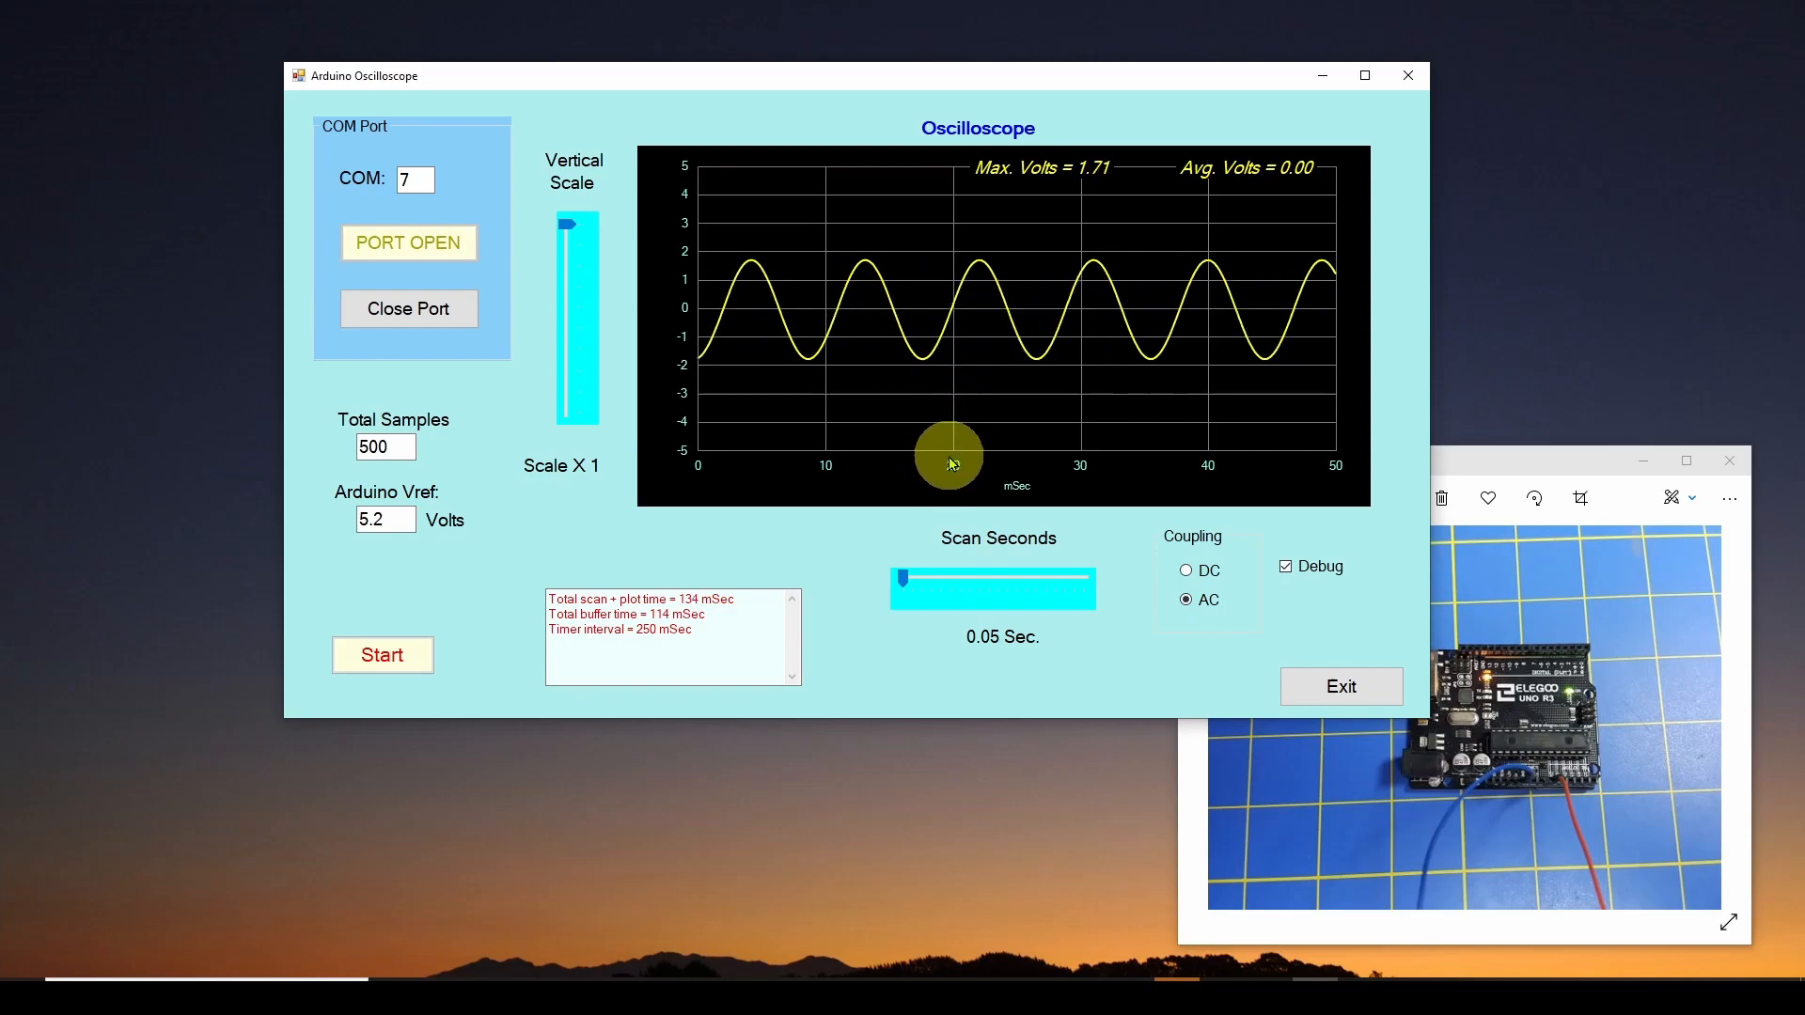
mouse_move(1040, 373)
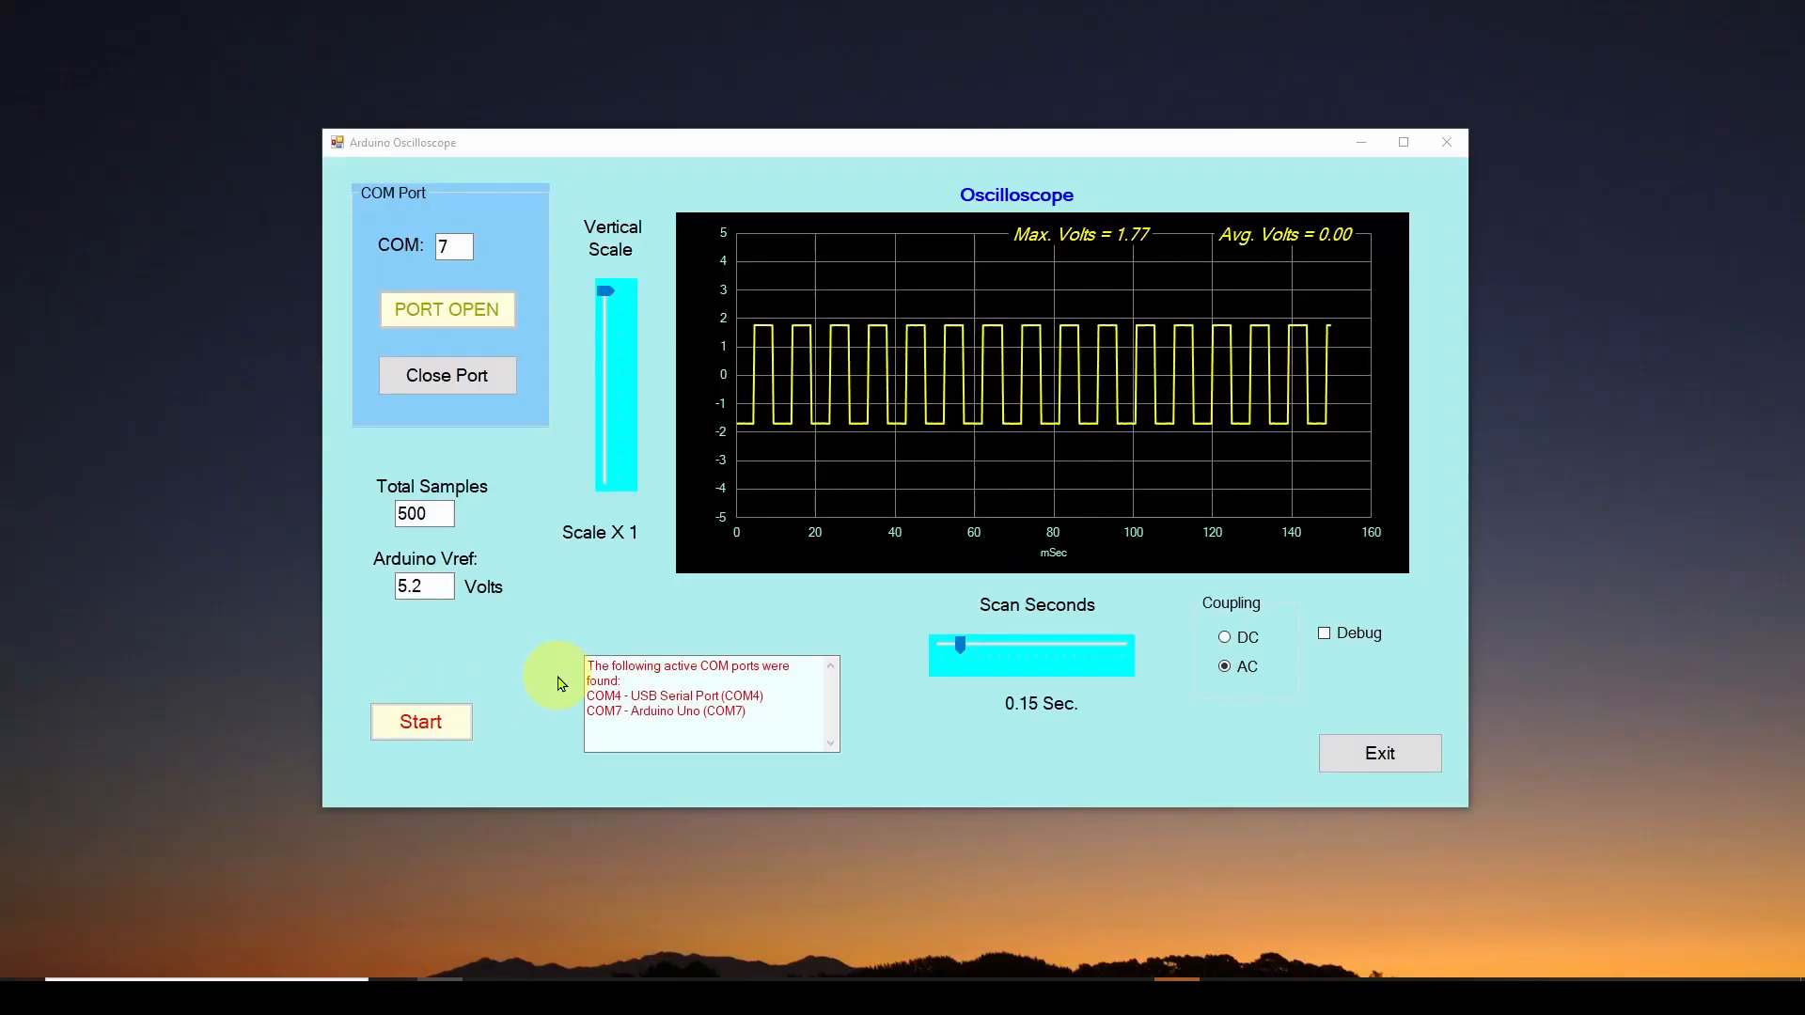
mouse_move(938, 575)
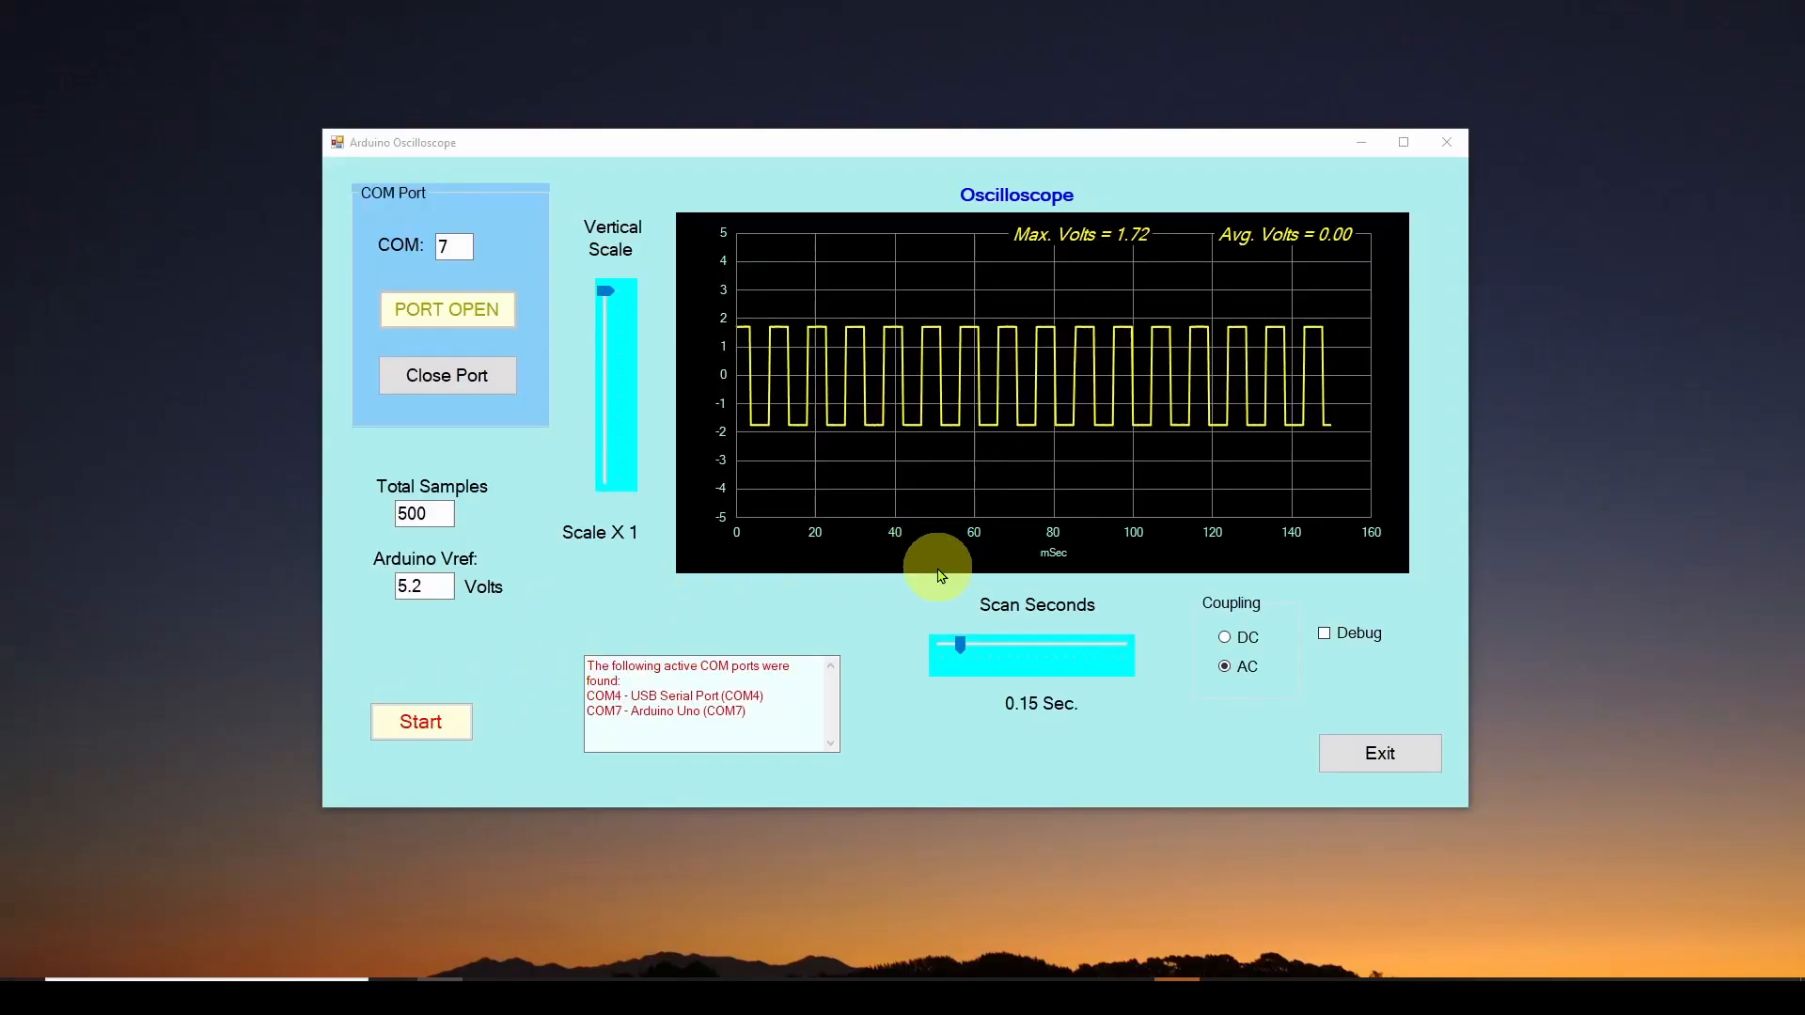
mouse_move(978, 150)
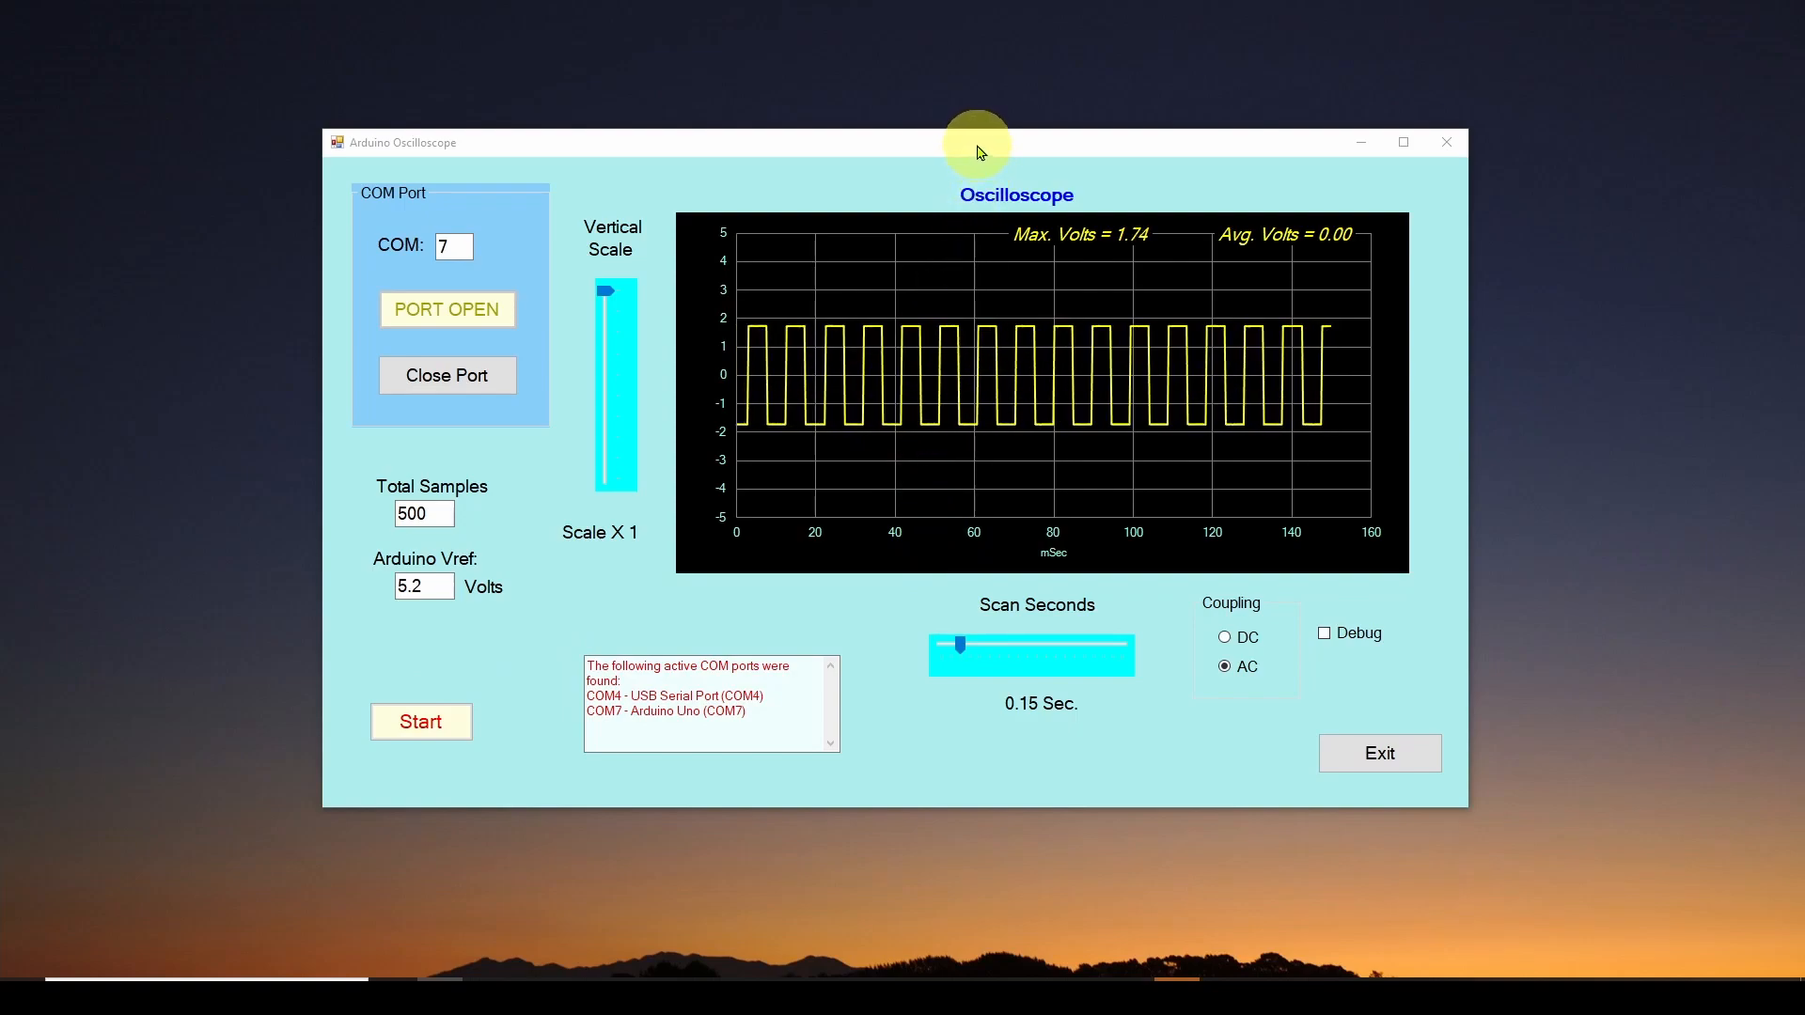